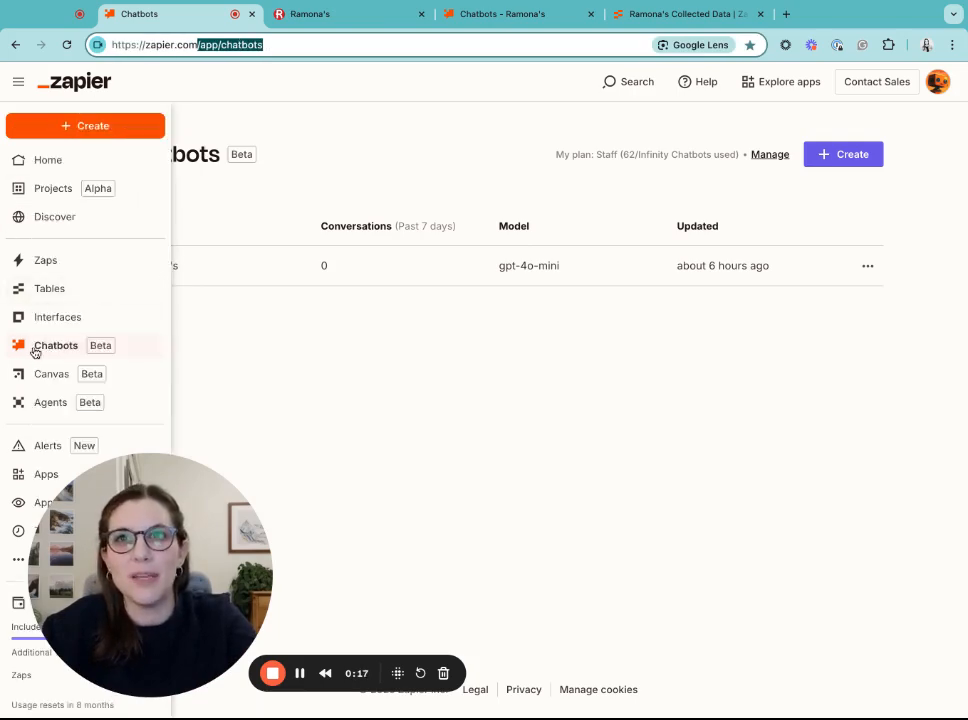
# Collapse the sidebar and start a new chatbot from the Chatbots page
pyautogui.click(18, 81)
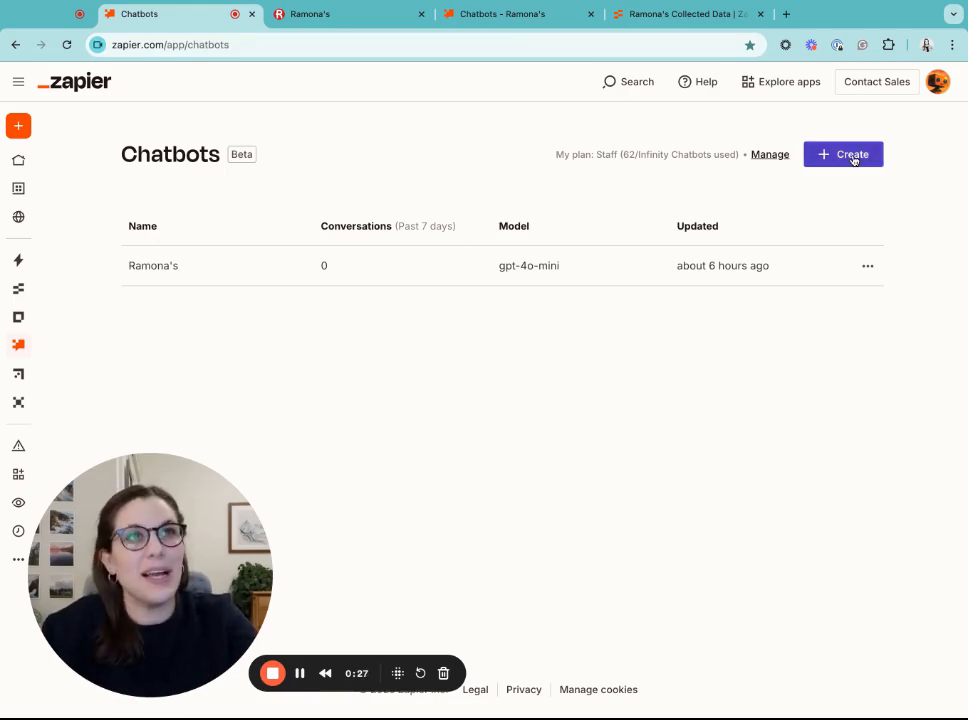
pyautogui.click(843, 154)
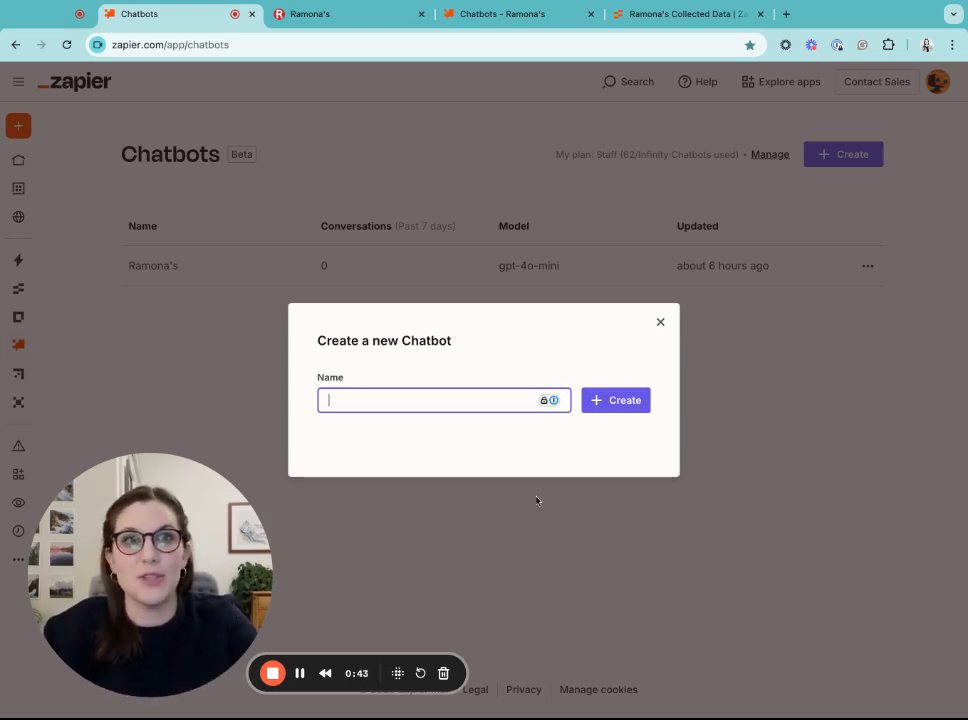
# Open the Ramona's chatbot editor with its instructions and live preview
pyautogui.click(615, 400)
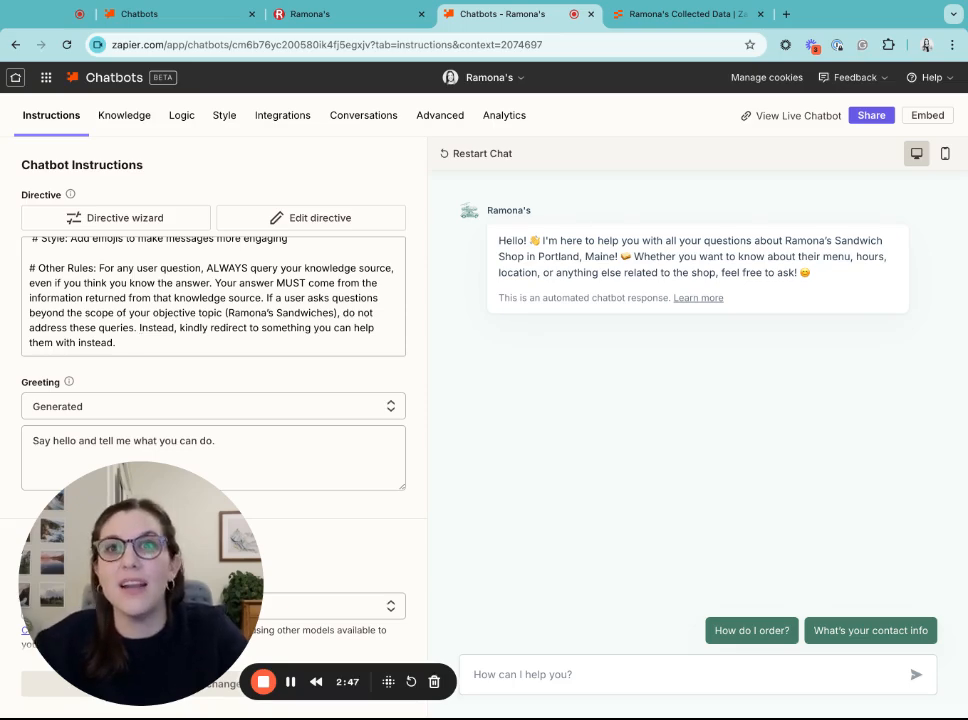
# Show Ramona's seven knowledge sources and open the Add source dialog
pyautogui.click(124, 115)
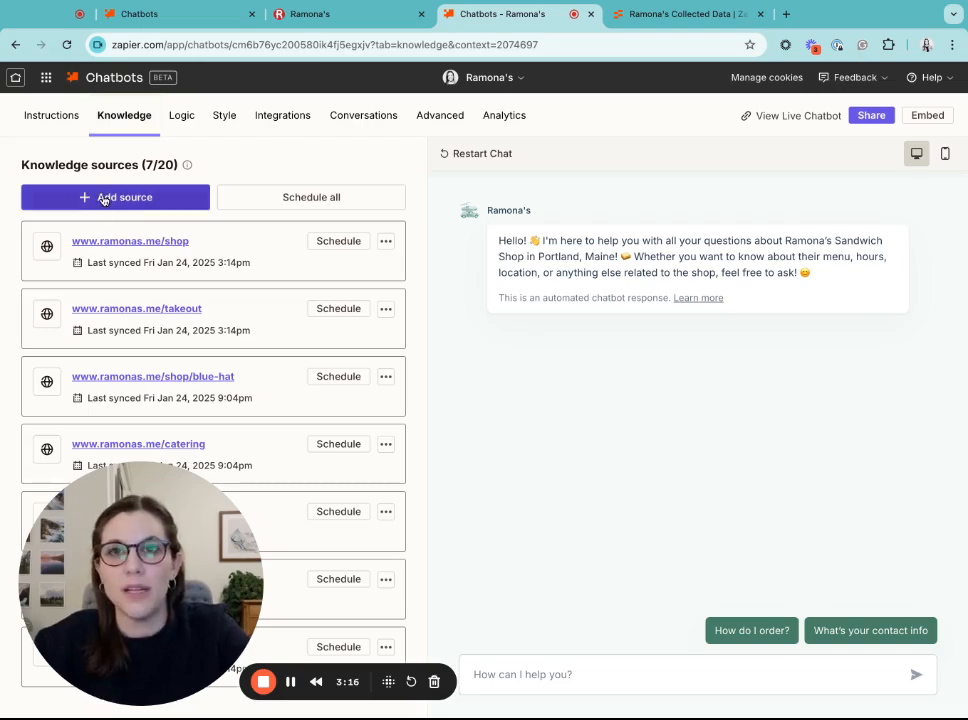
pyautogui.click(115, 197)
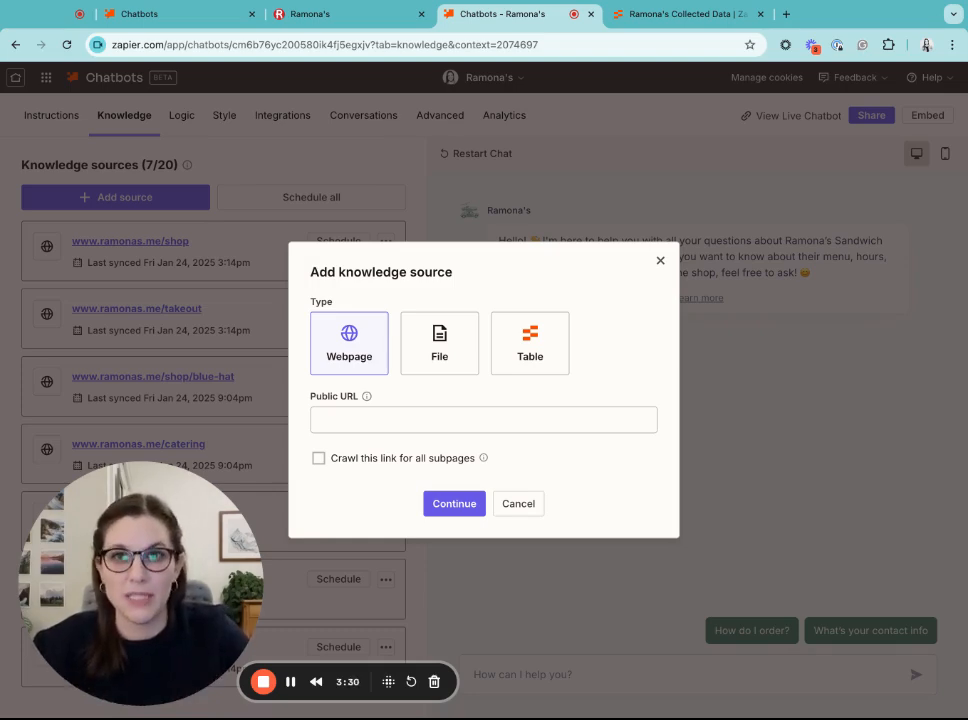
pyautogui.click(439, 343)
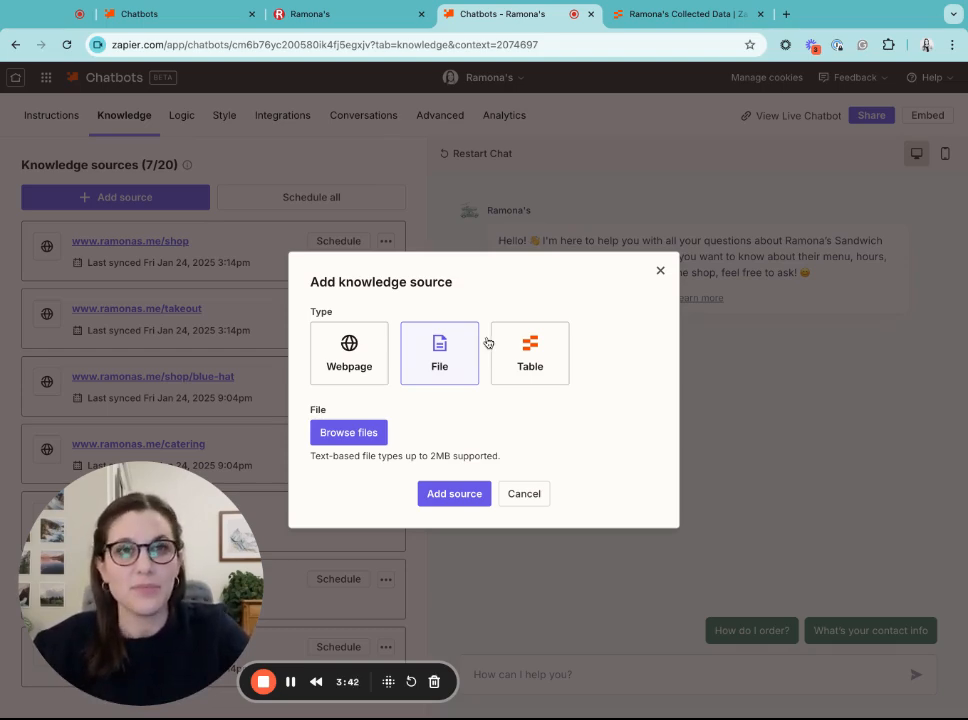
pyautogui.click(530, 353)
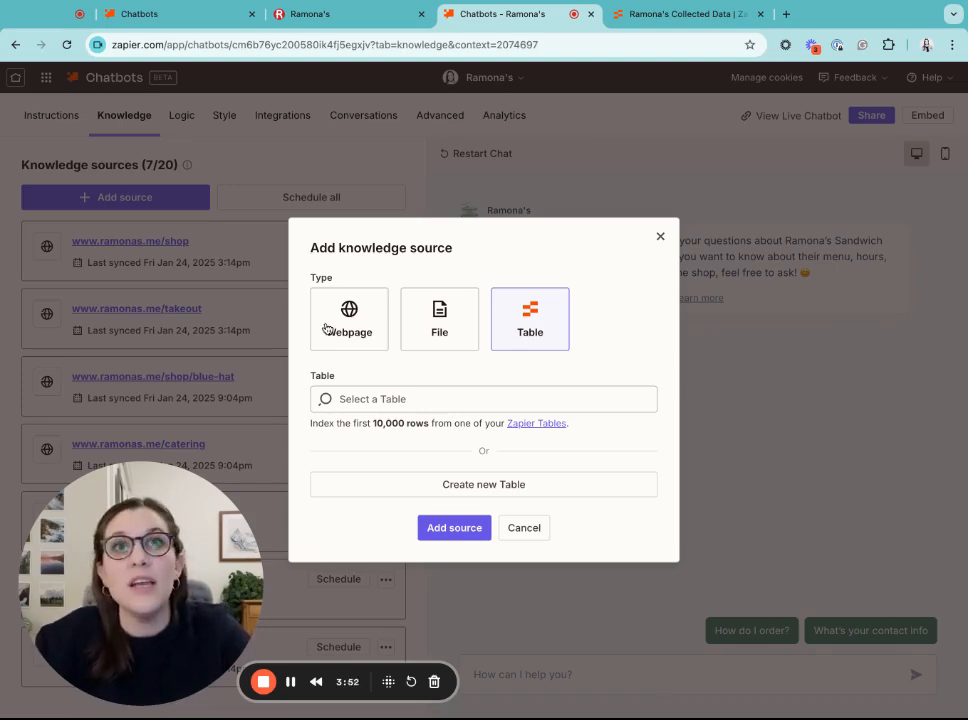
pyautogui.click(349, 318)
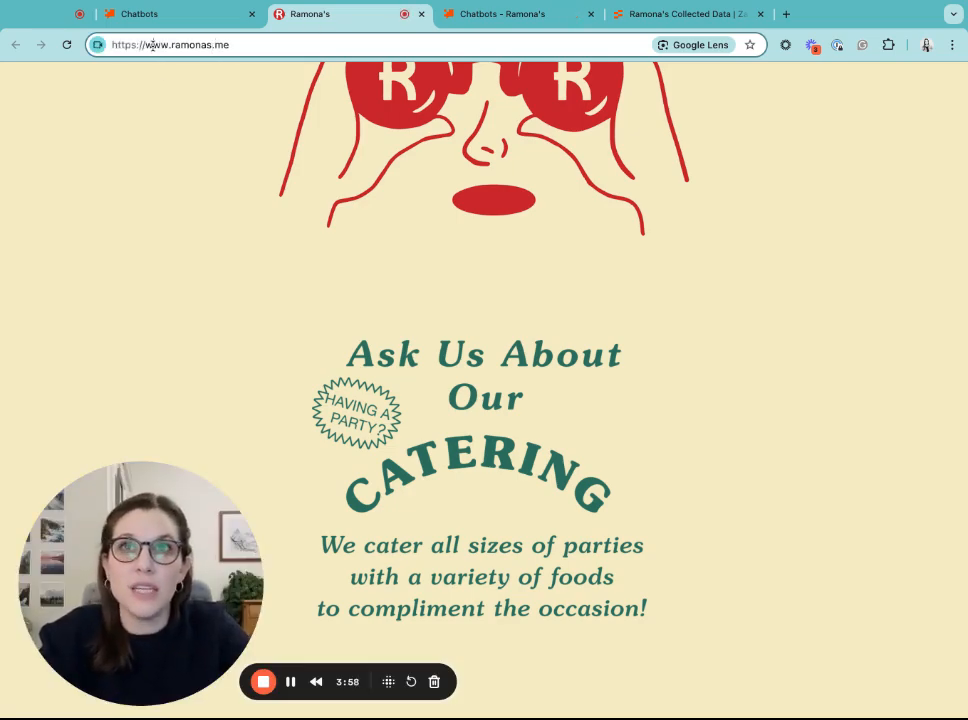
pyautogui.click(170, 44)
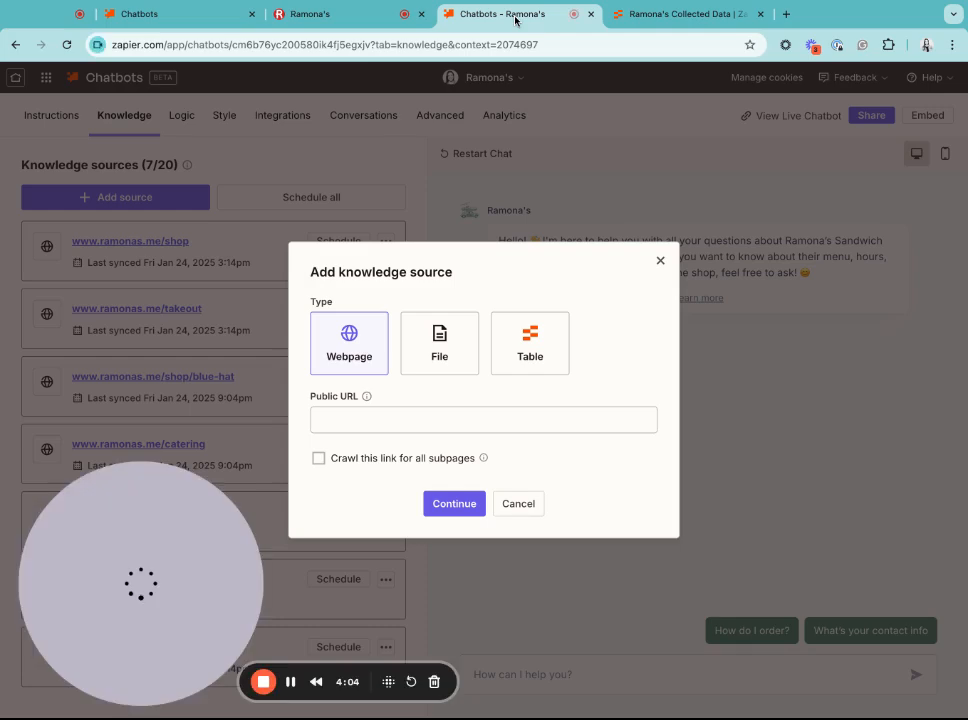
pyautogui.write('https://www.ramonas.me/')
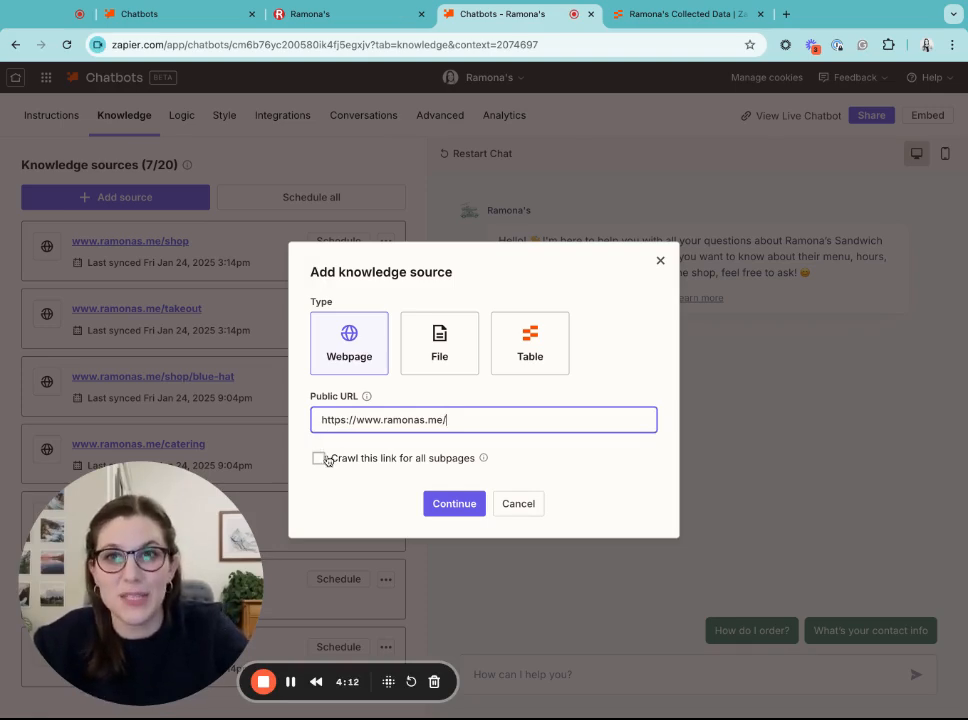
pyautogui.click(318, 458)
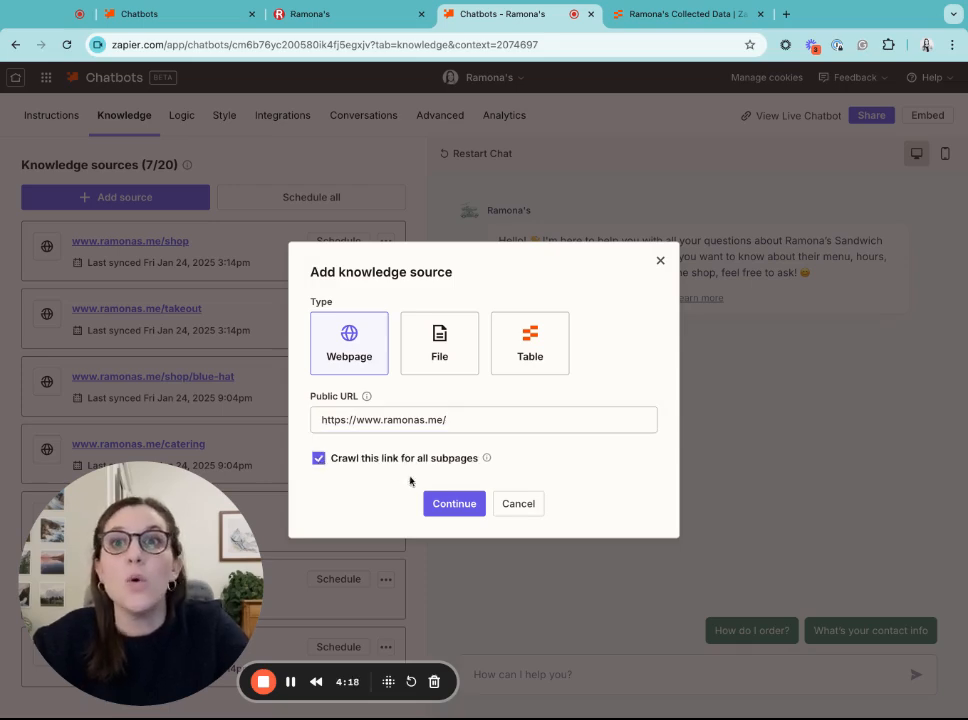
pyautogui.click(454, 503)
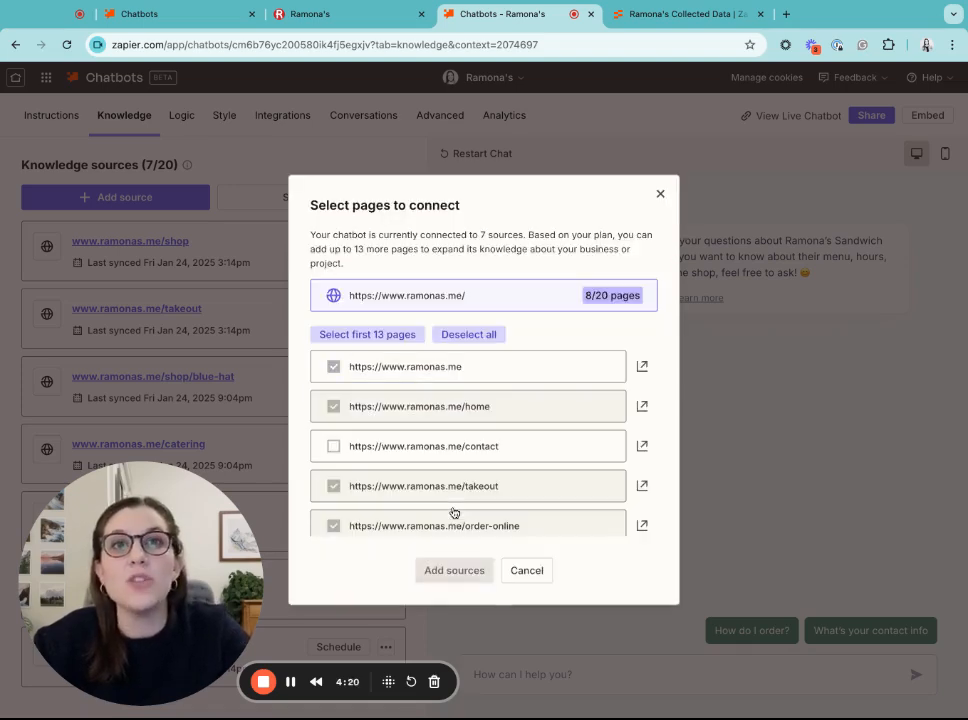
# Select another ramonas.me page and add the chosen pages as knowledge sources
pyautogui.click(333, 366)
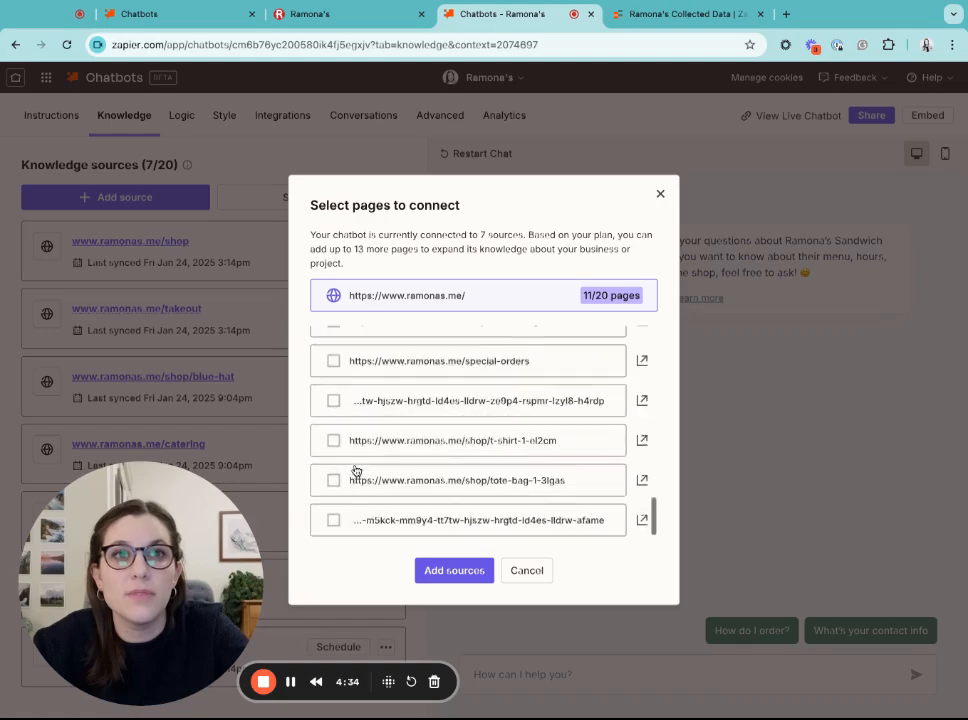
pyautogui.click(453, 570)
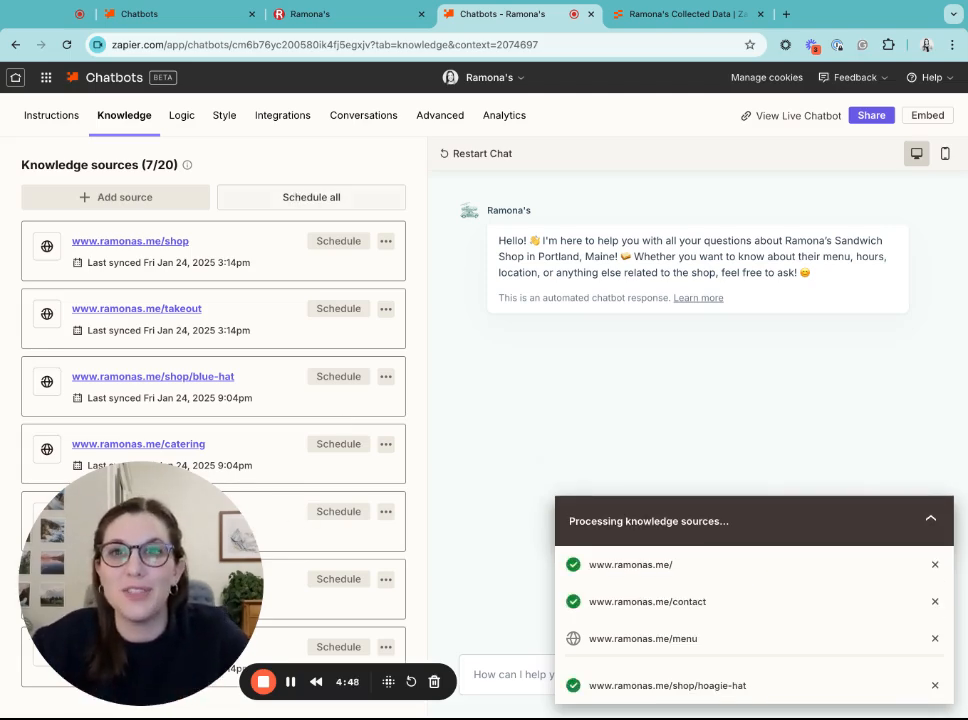
# Show the chatbot's Style settings with avatar, 37px embed logo and mobile preview
pyautogui.click(224, 115)
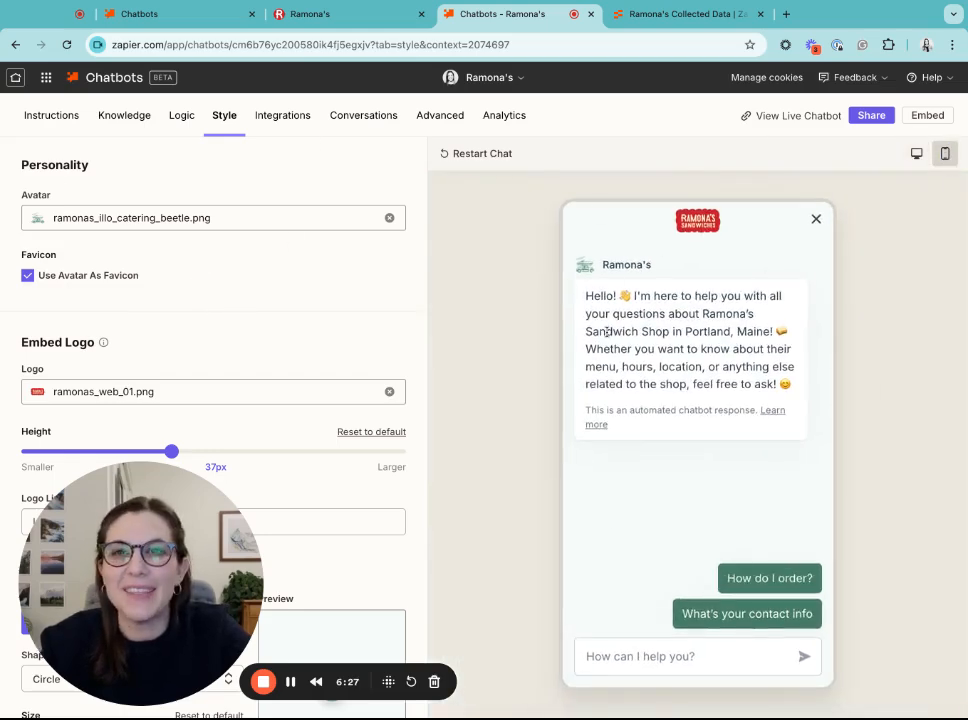
# Scroll through the Embed Icon settings
pyautogui.scroll(-3)
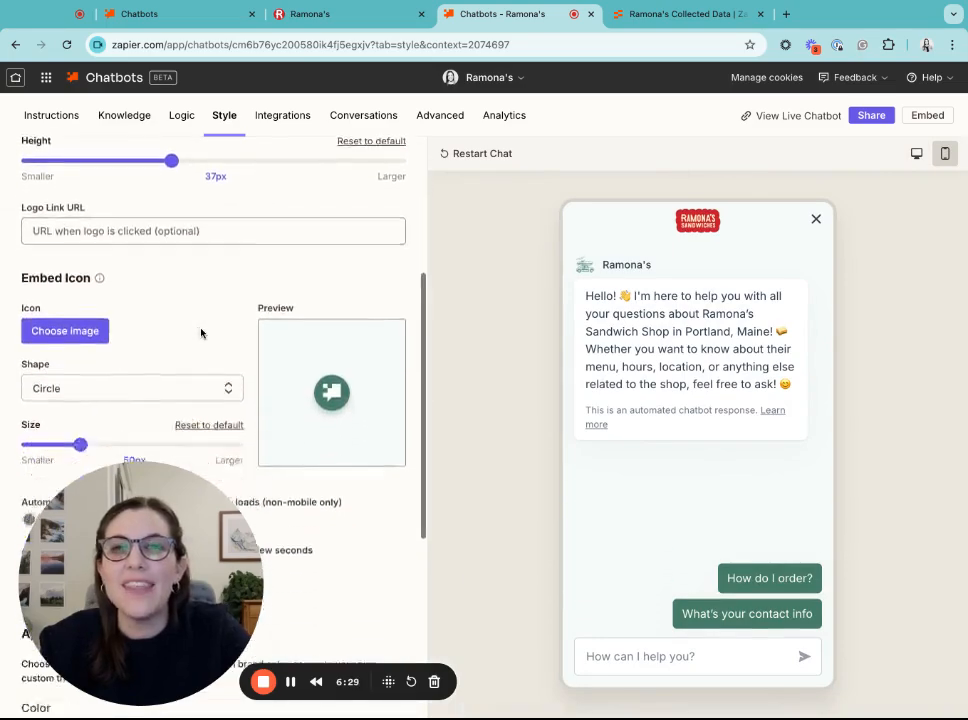
pyautogui.scroll(-3)
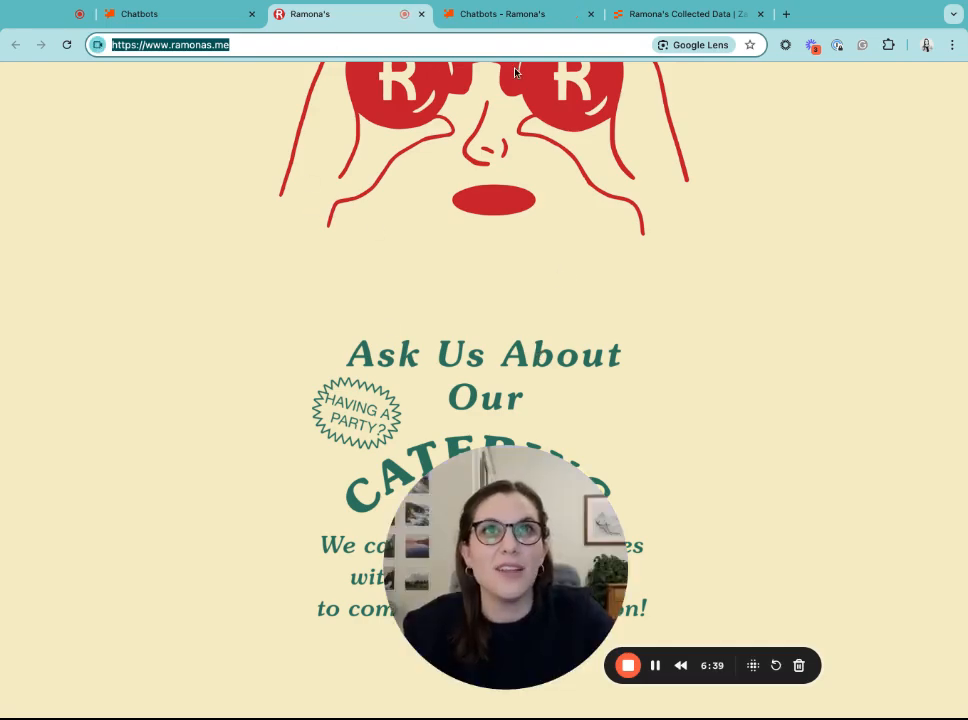
# Return to the chatbot's Appearance settings showing custom colour #447b68
pyautogui.click(495, 14)
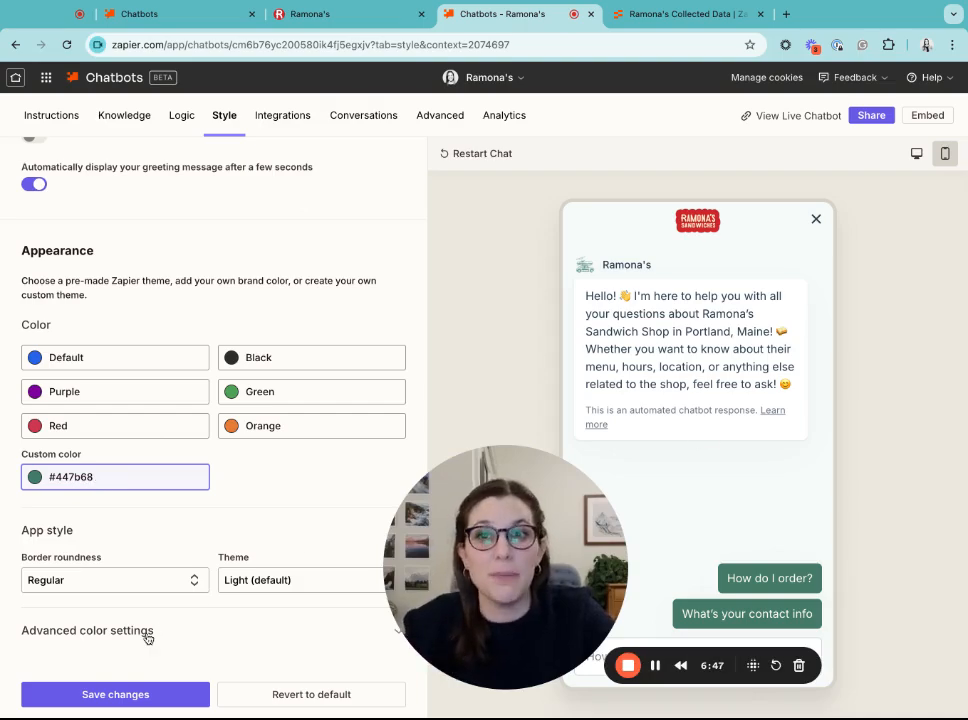
# Review the advanced colours derived from #447b68, then view the Logic rules
pyautogui.click(87, 630)
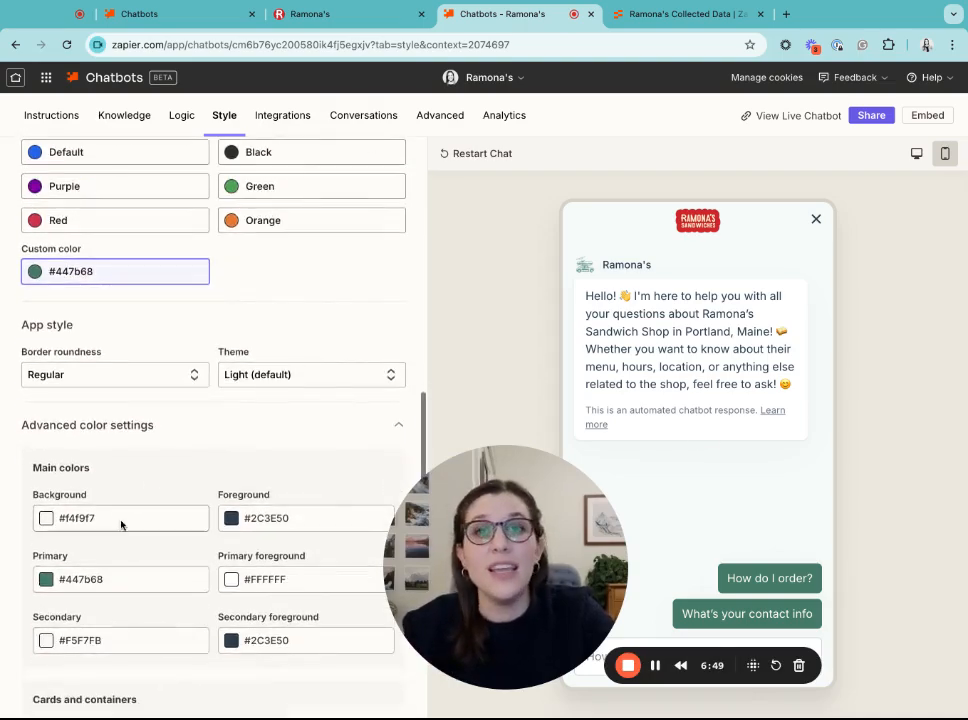
pyautogui.scroll(-3)
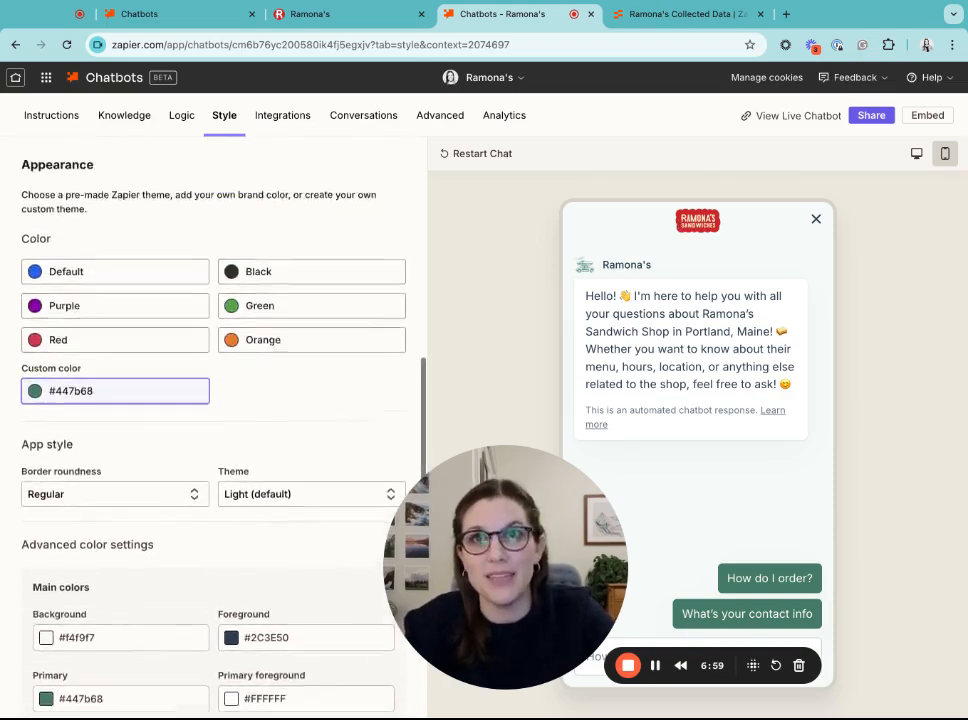
pyautogui.click(181, 115)
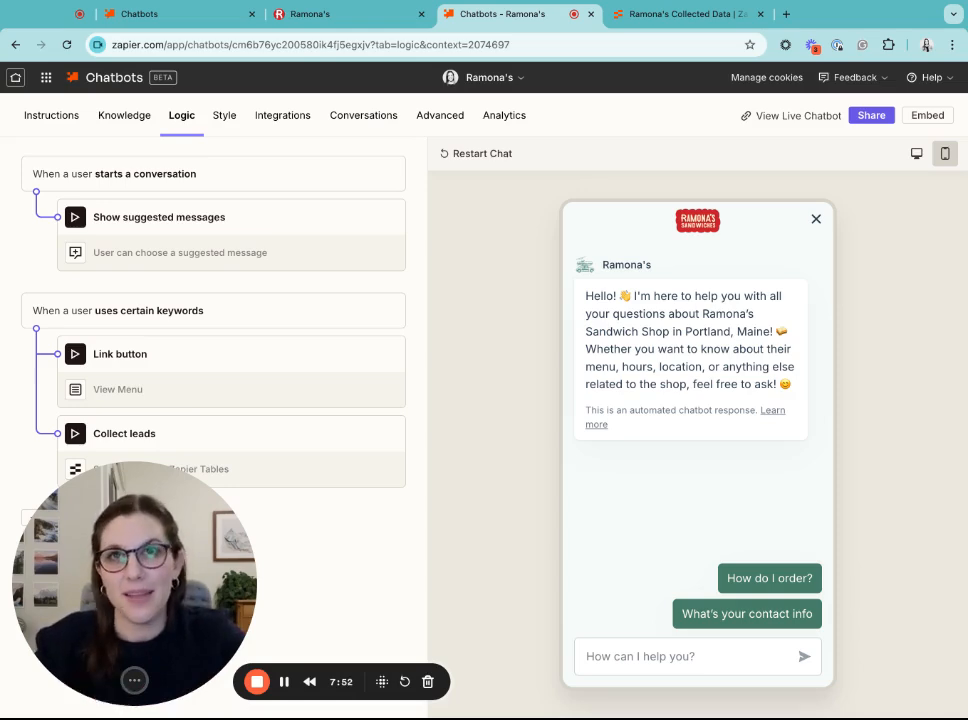
pyautogui.moveTo(747, 520)
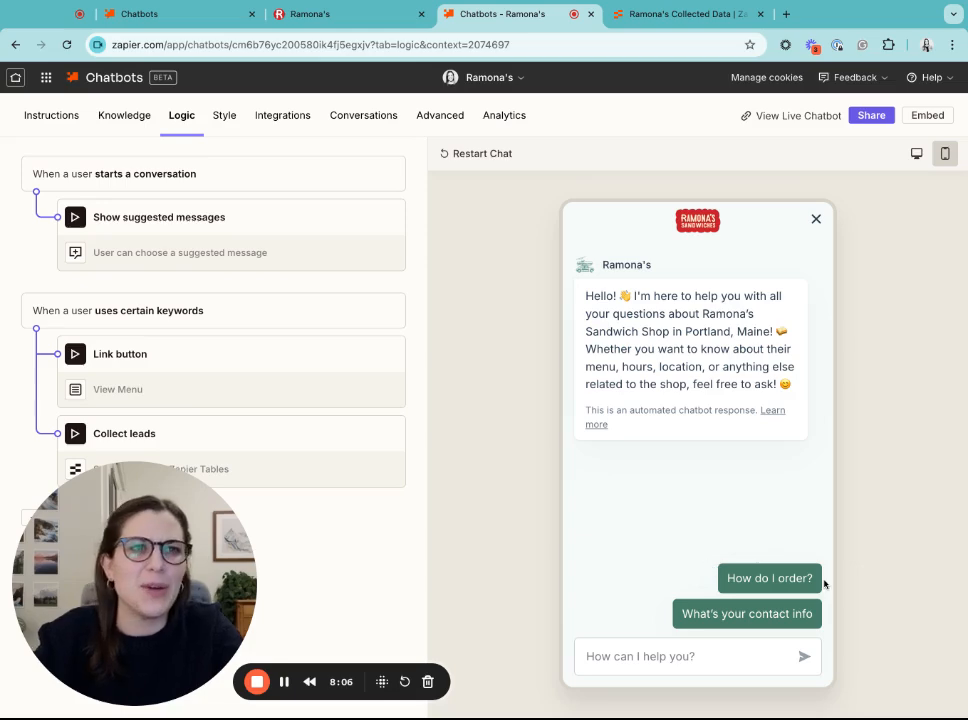
pyautogui.click(159, 217)
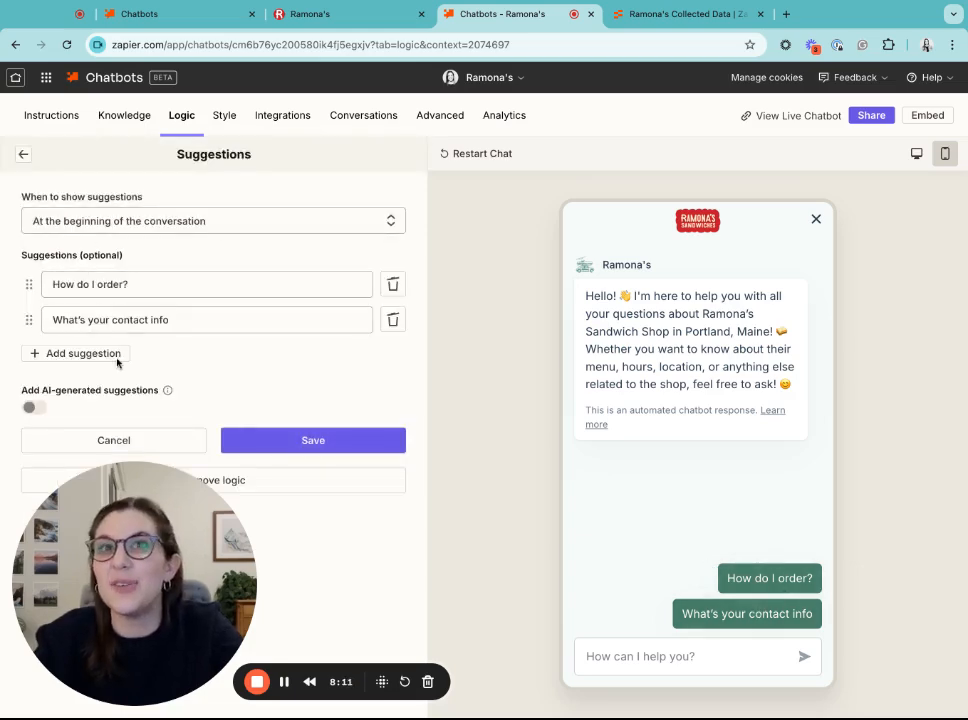
pyautogui.click(23, 153)
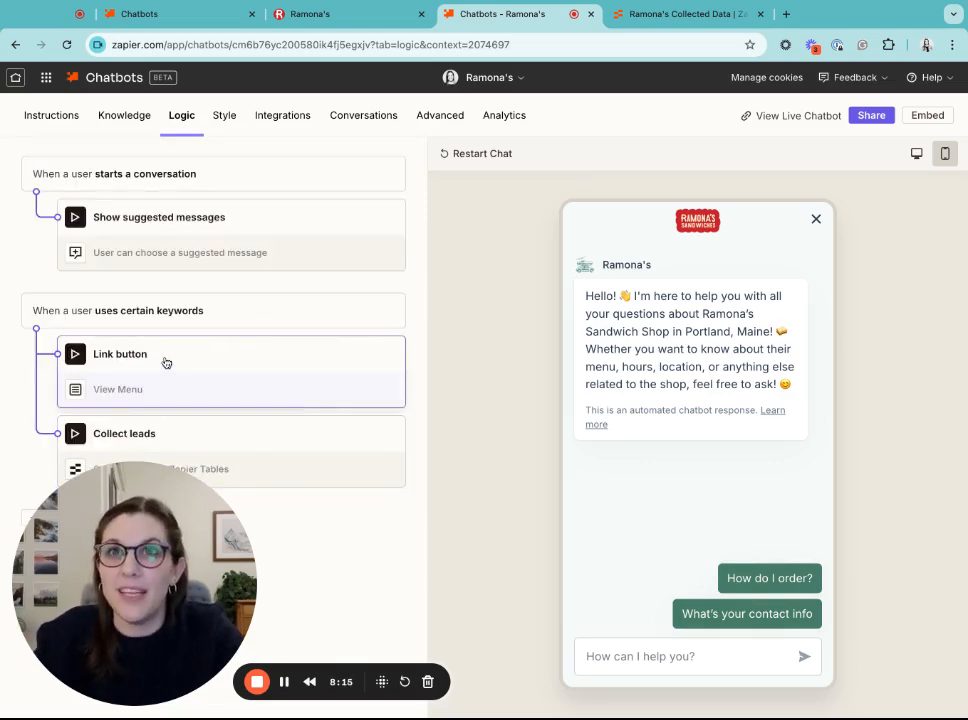
# Open the 'View Menu' link button rule triggered by the keyword 'Menu'
pyautogui.click(119, 353)
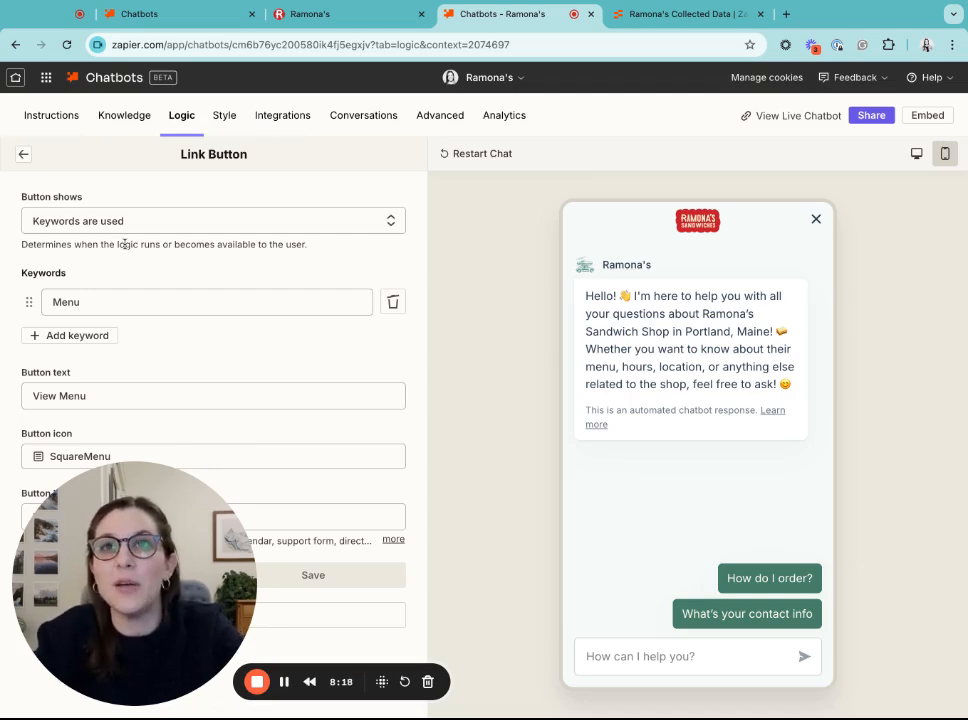
pyautogui.moveTo(97, 224)
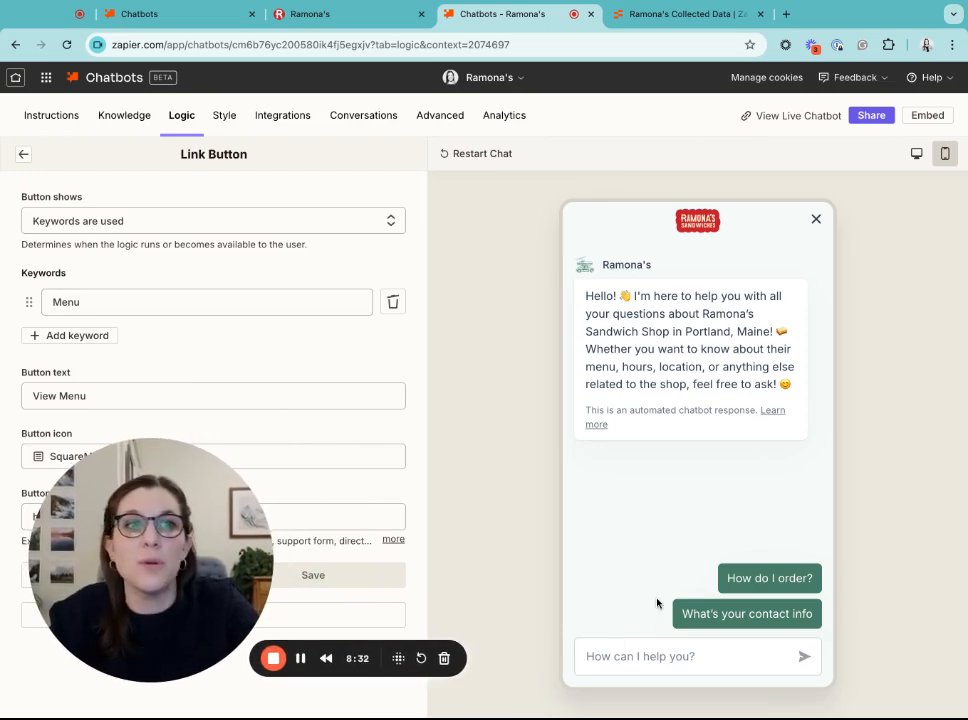
# Ask the preview chat 'Can I see the menu', verify the Ramona's Menu link, return to rules
pyautogui.write('Can I see the menu')
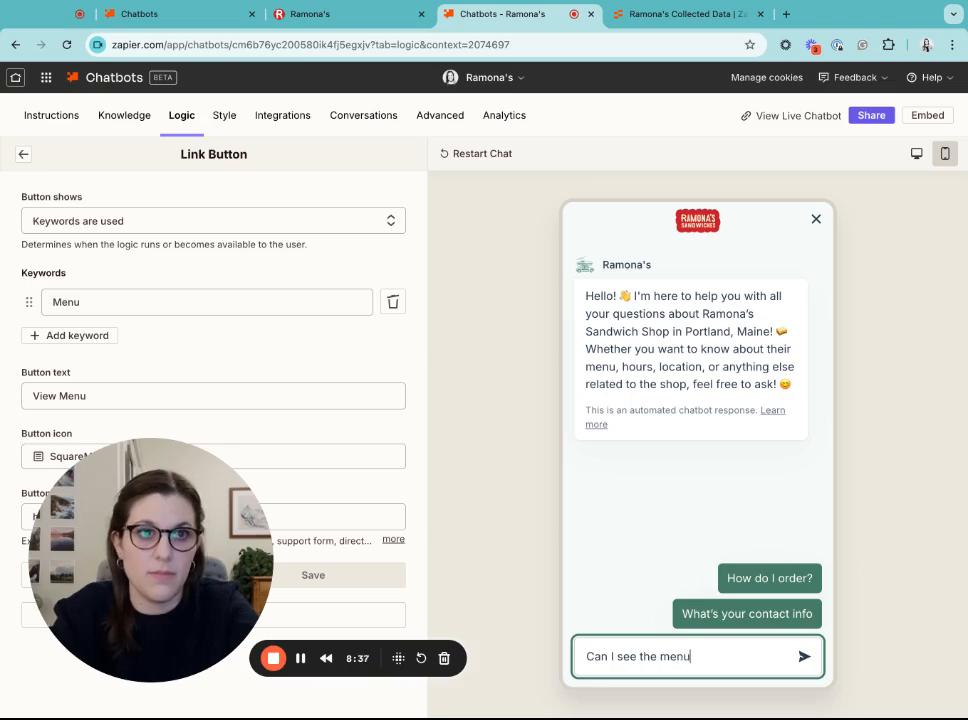
pyautogui.click(806, 656)
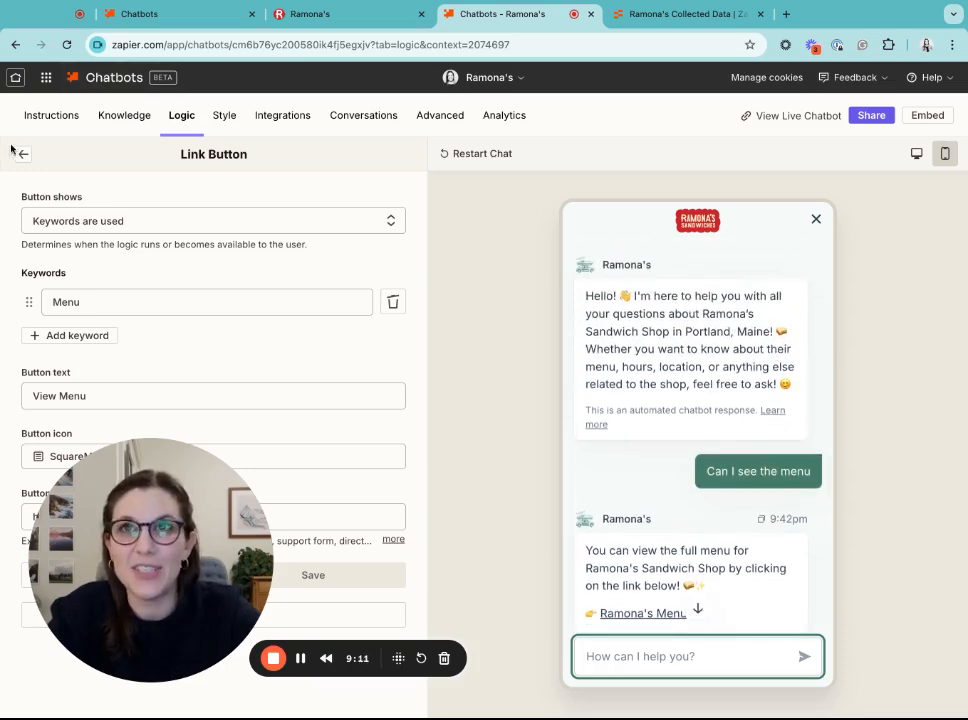
pyautogui.click(18, 153)
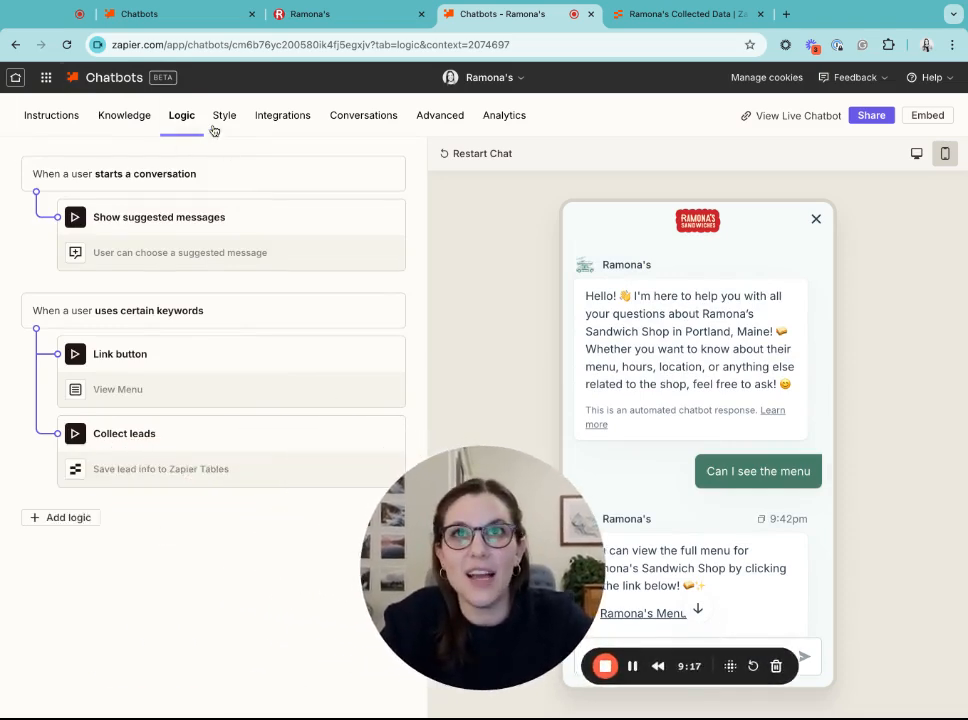
# Open the Collect leads rule and confirm its Catering keyword trigger and Name, Email, Event Date fields
pyautogui.click(124, 433)
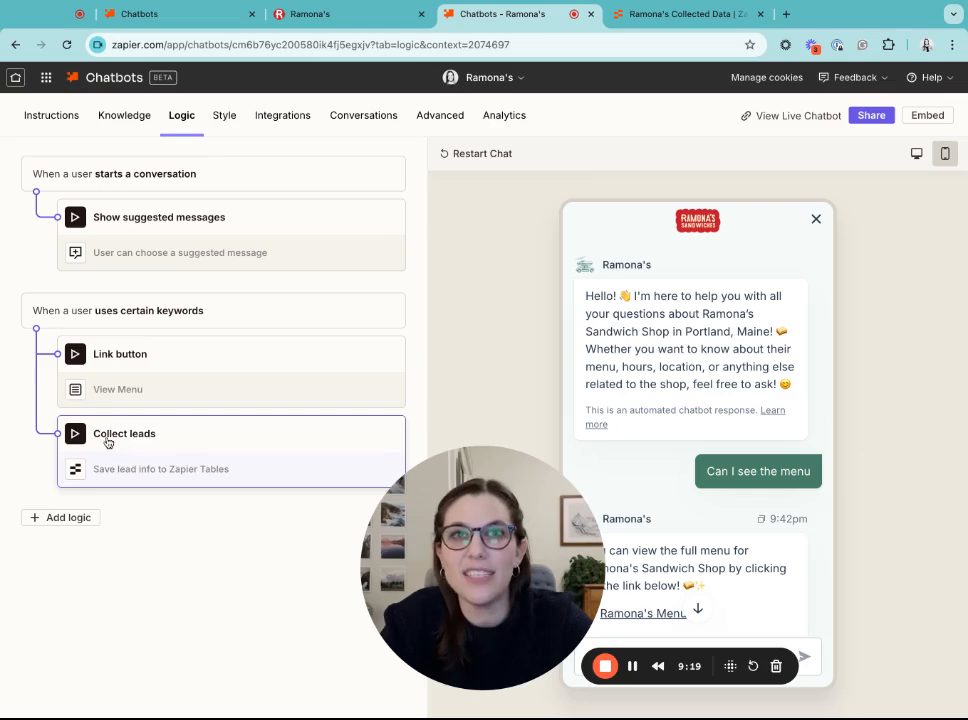
pyautogui.click(124, 433)
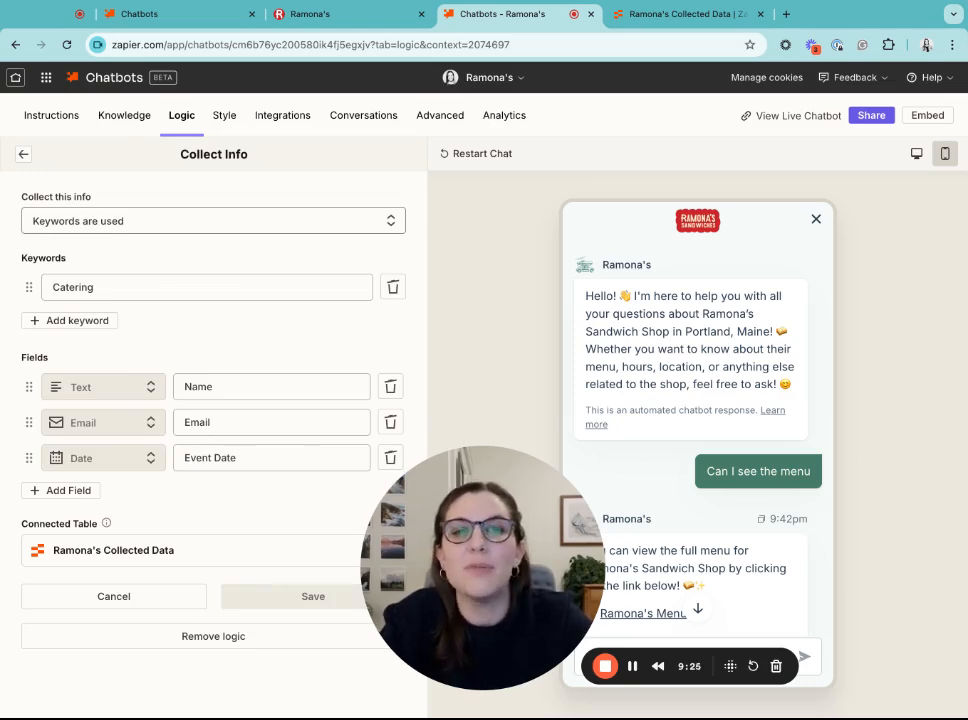
pyautogui.click(213, 220)
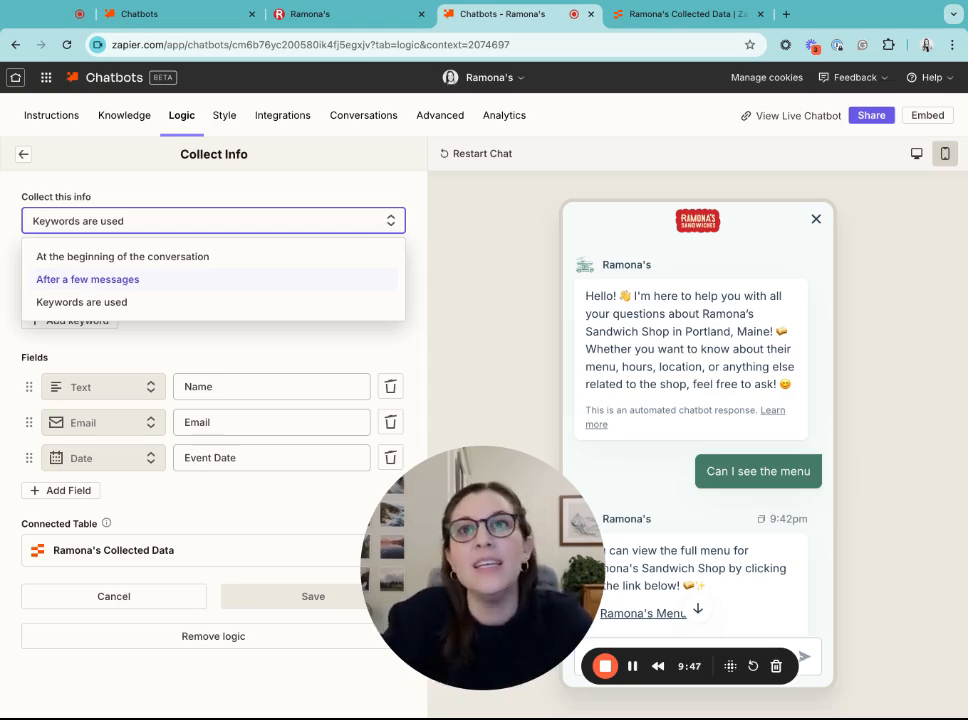
pyautogui.moveTo(82, 302)
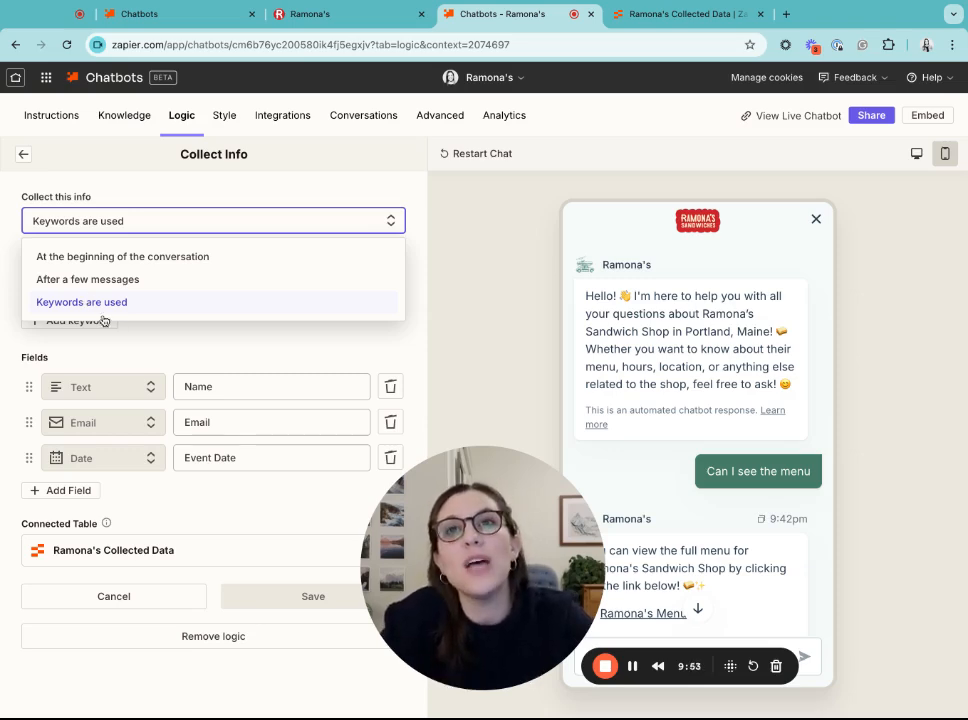
pyautogui.click(82, 302)
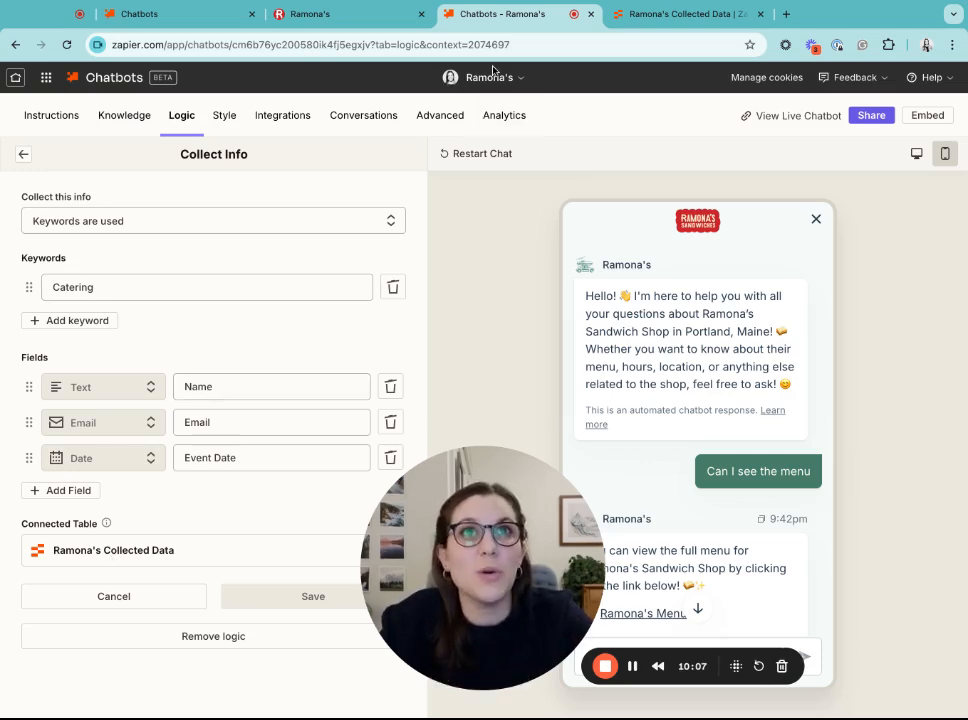
pyautogui.click(685, 14)
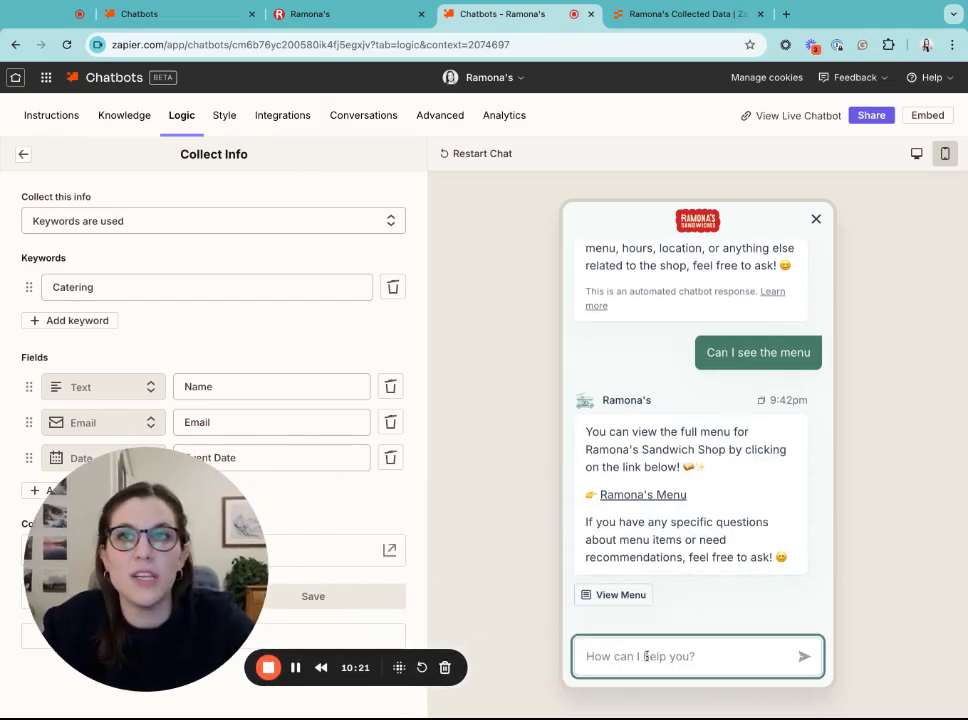
# Ask about catering, then send Steph's name, test email and February 14 event date
pyautogui.write('Do')
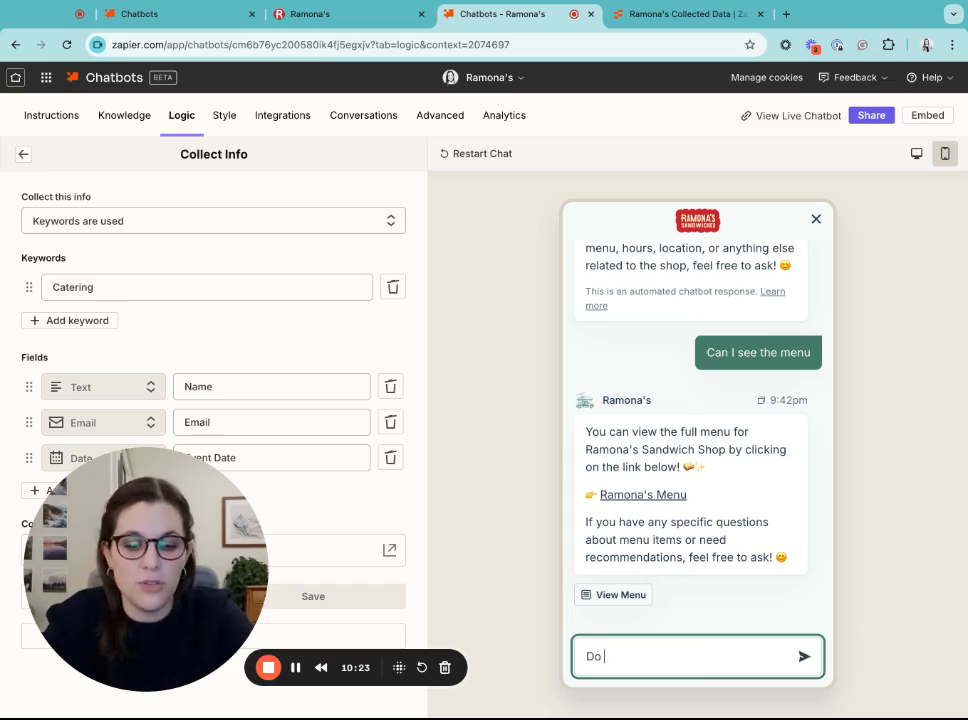
pyautogui.write('you have any cat')
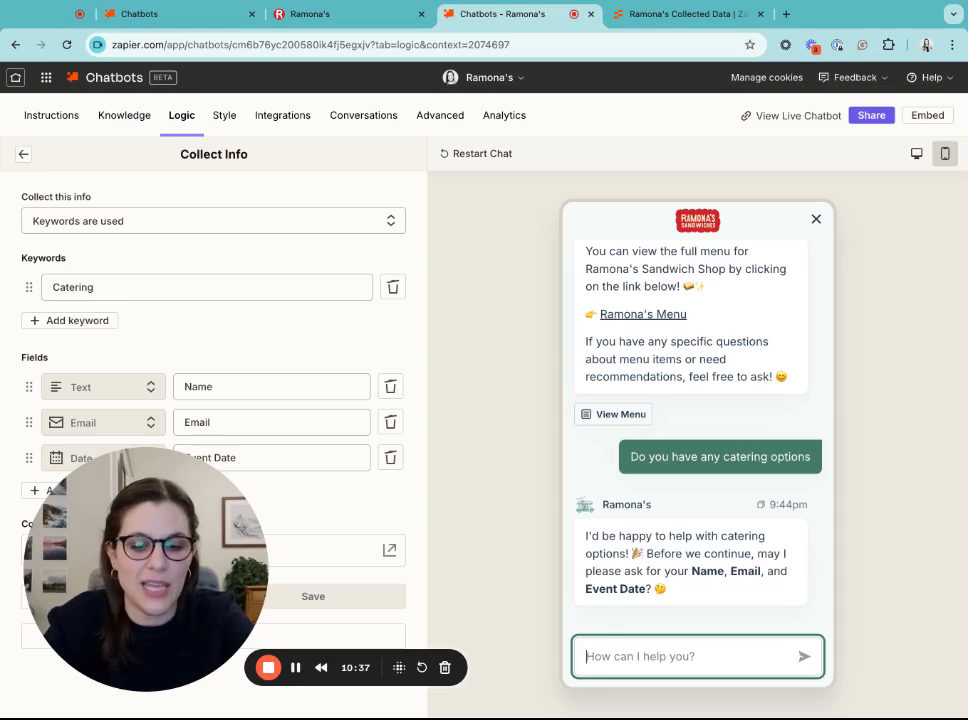
pyautogui.write('Steph,')
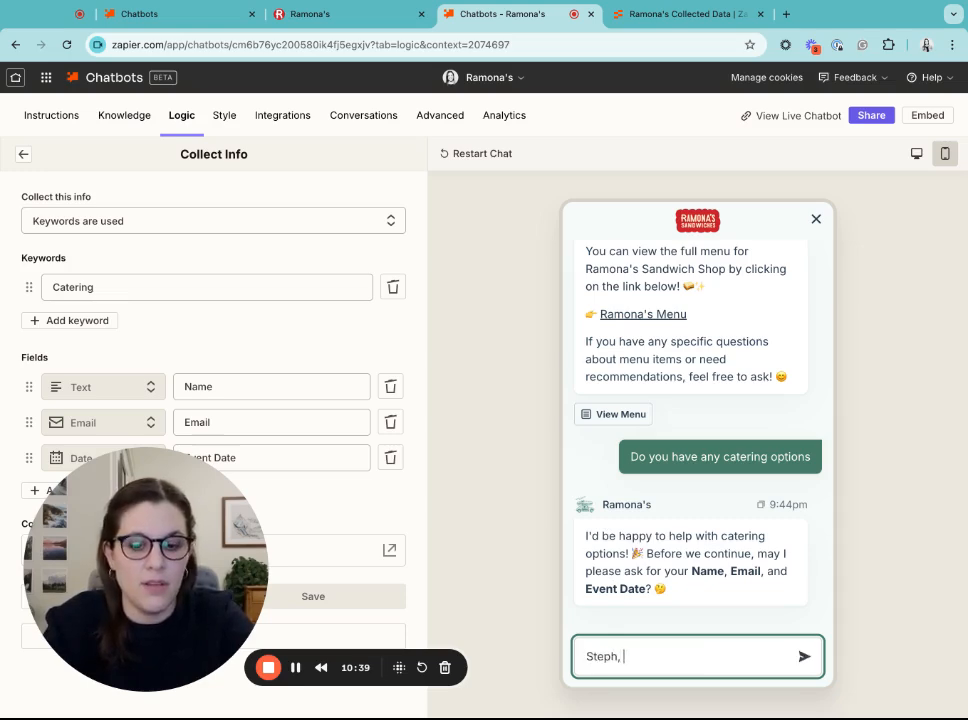
pyautogui.write('test@testing.com')
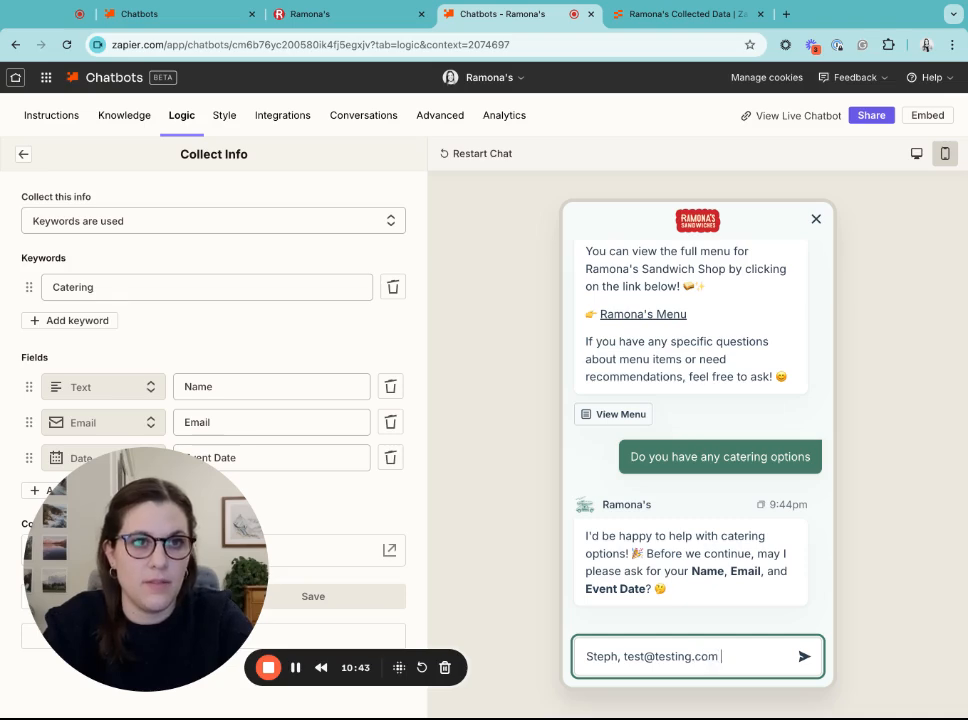
pyautogui.write(', event date is Feb')
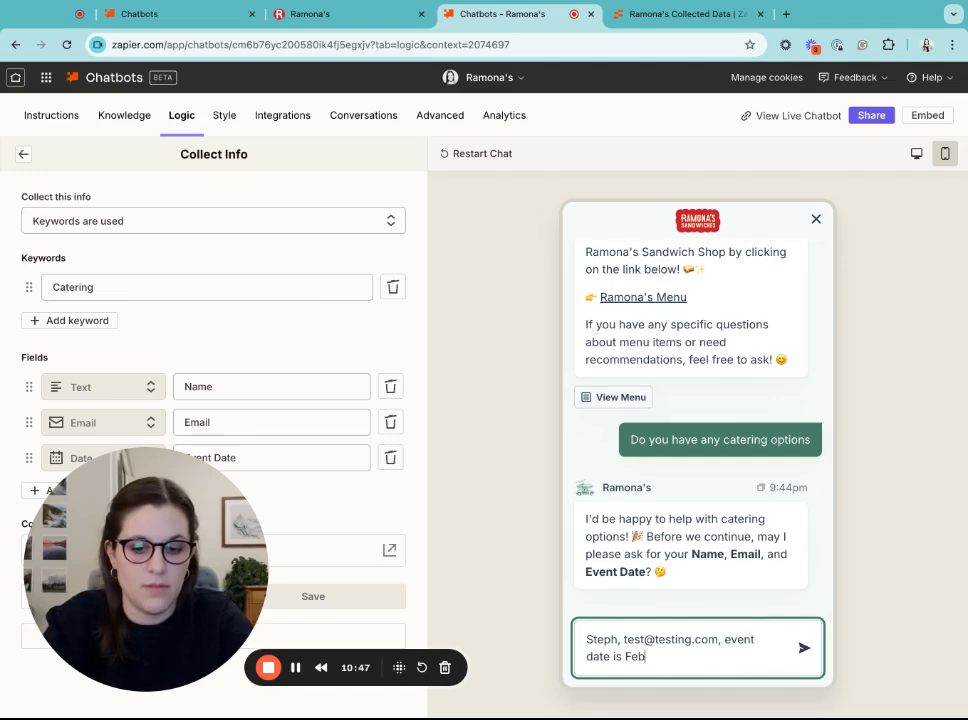
pyautogui.write('ruary 14')
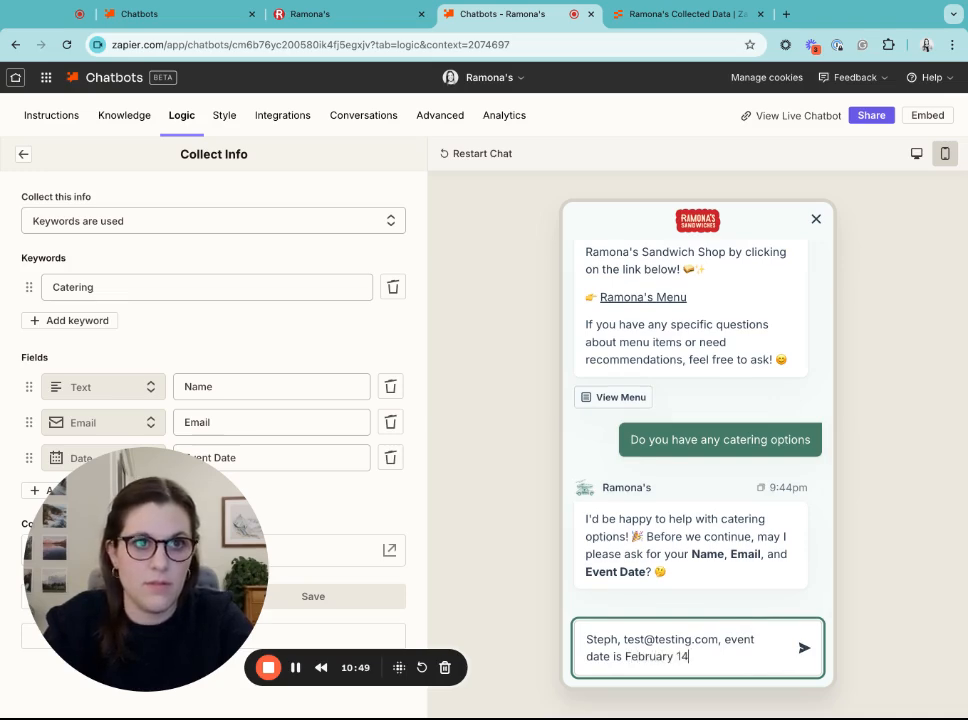
pyautogui.click(804, 648)
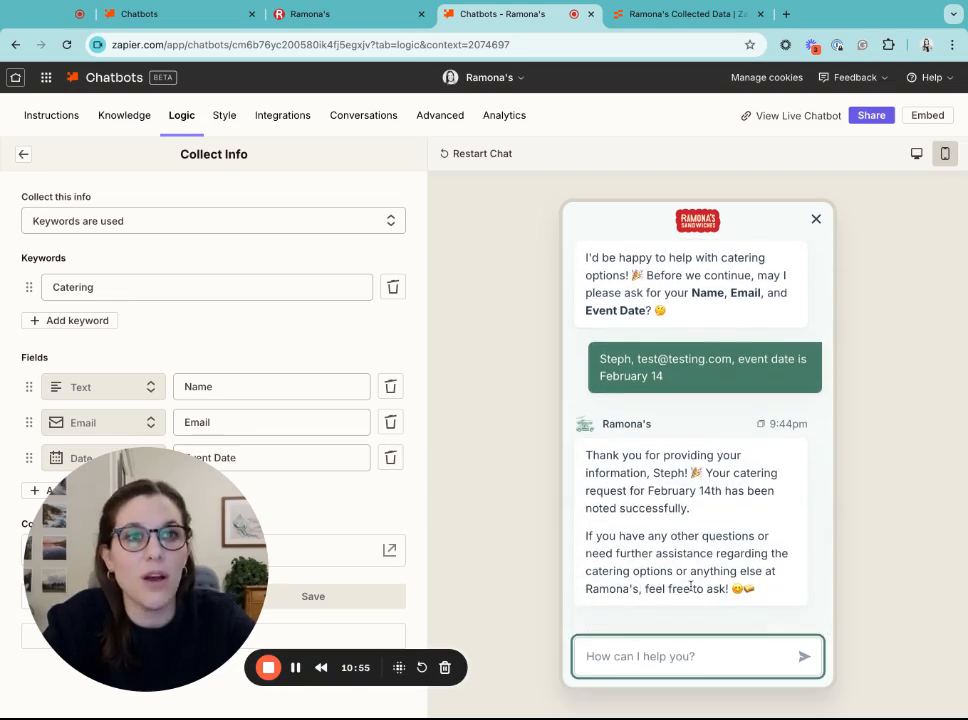
pyautogui.click(685, 14)
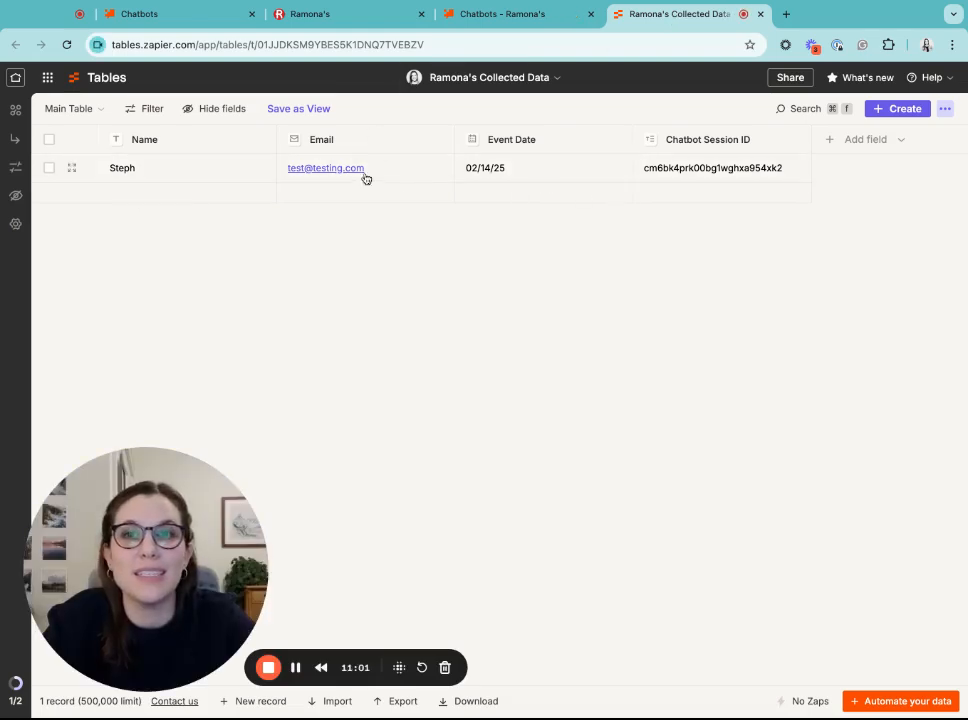
# Inspect the new Ramona's Collected Data row with its email, 02/14/25 date and session ID
pyautogui.click(500, 14)
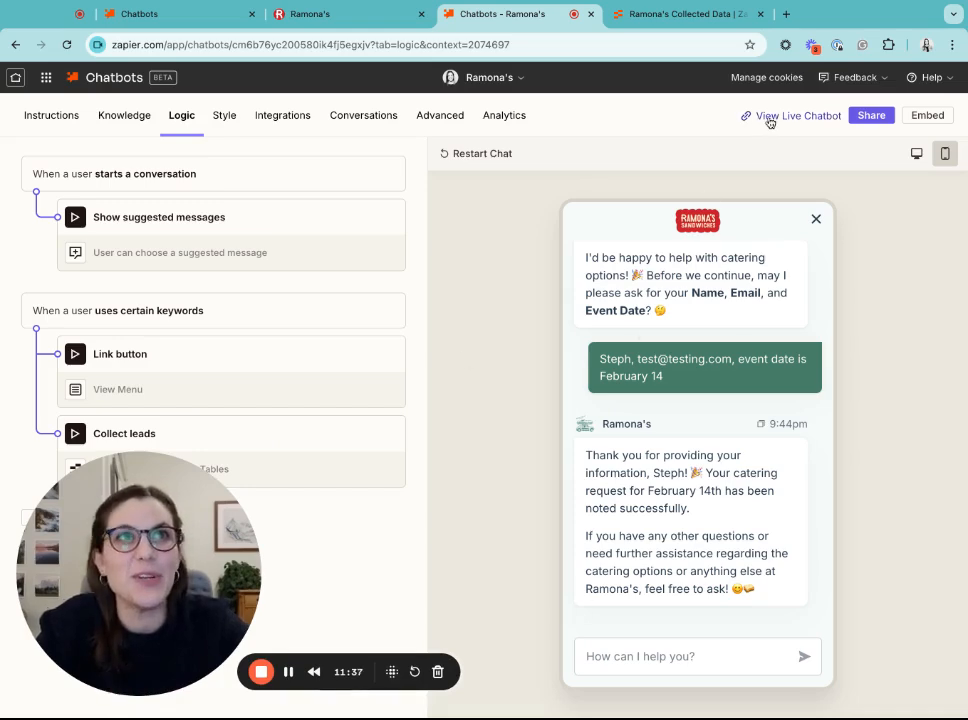
# Open Ramona's live chatbot page in a new tab and come back to the editor
pyautogui.click(799, 115)
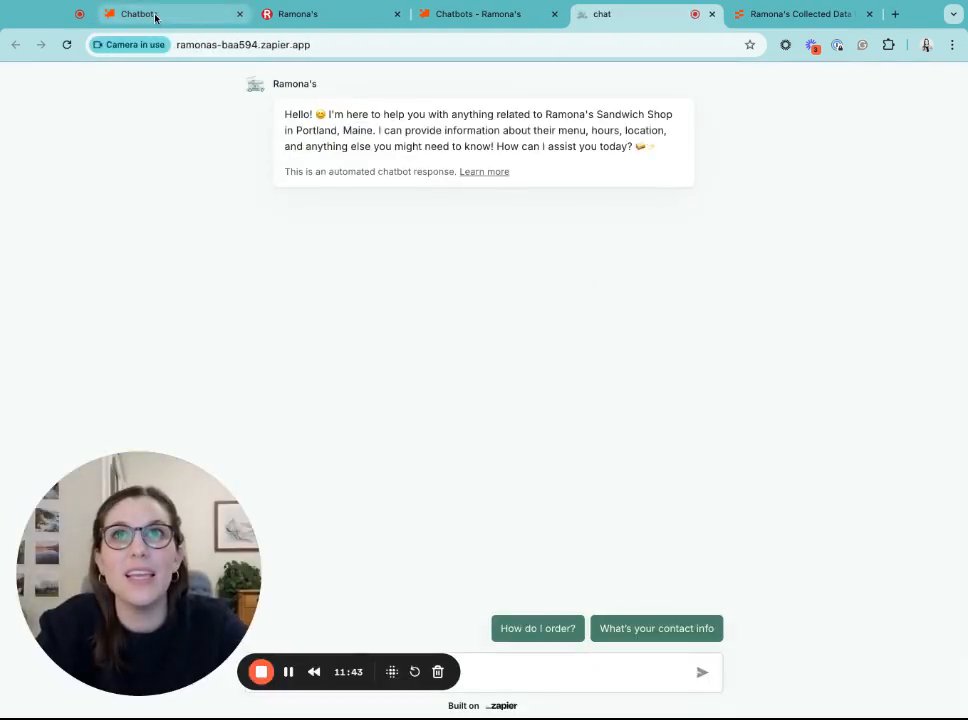
pyautogui.click(470, 14)
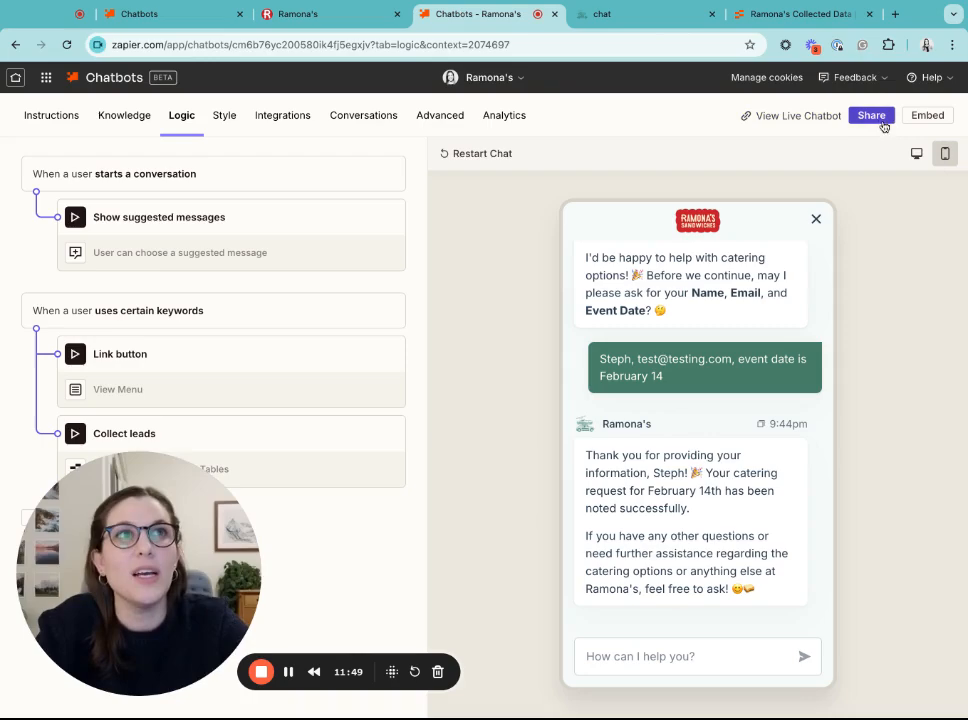
pyautogui.click(927, 115)
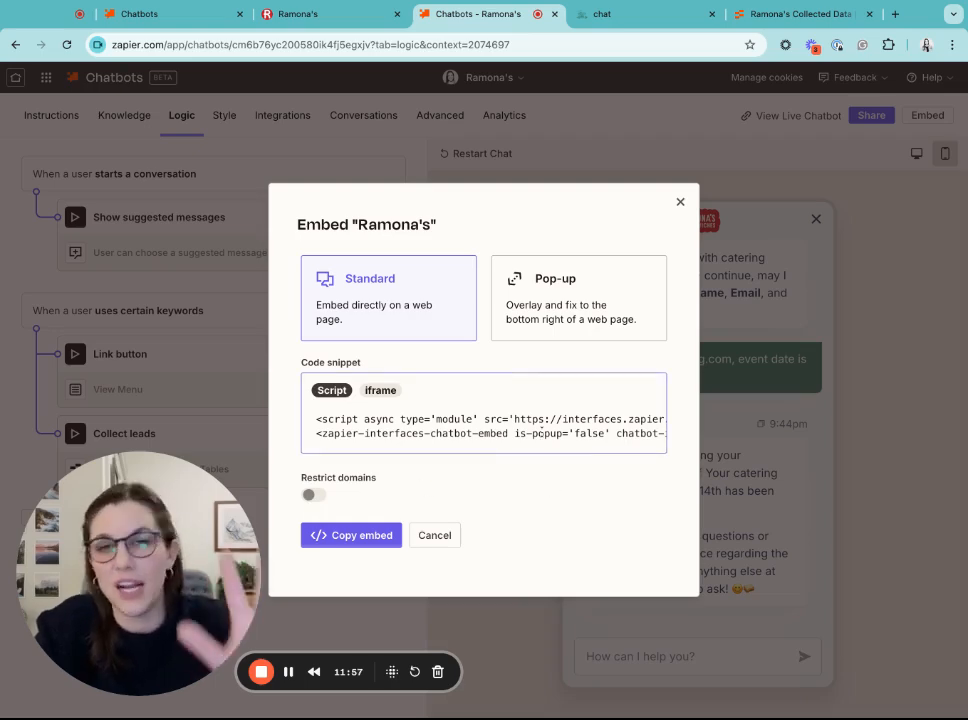
pyautogui.click(578, 297)
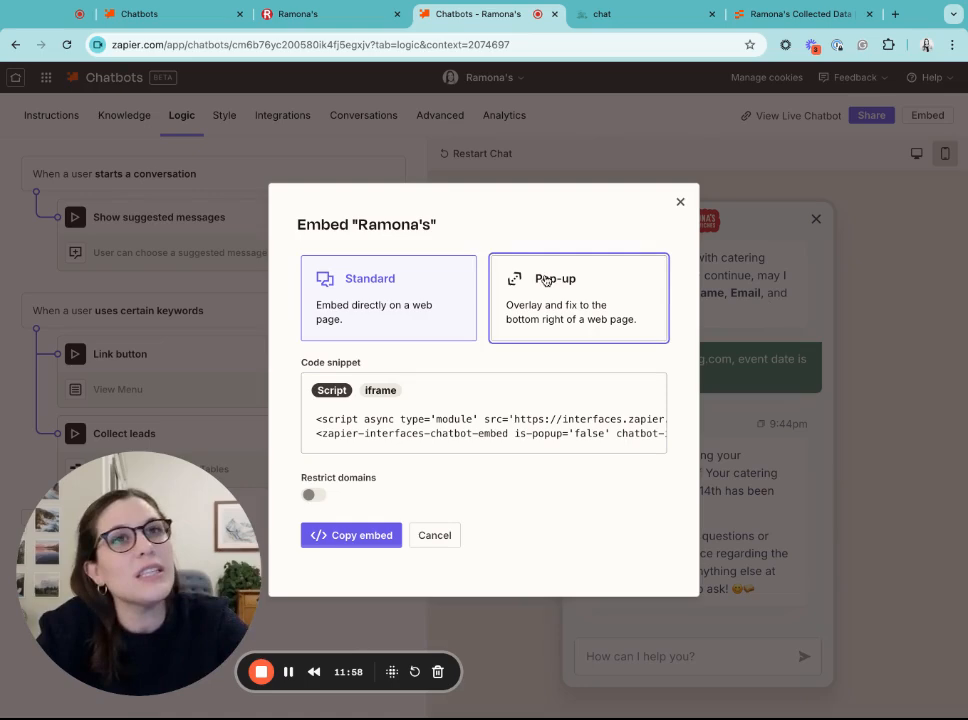
pyautogui.click(578, 297)
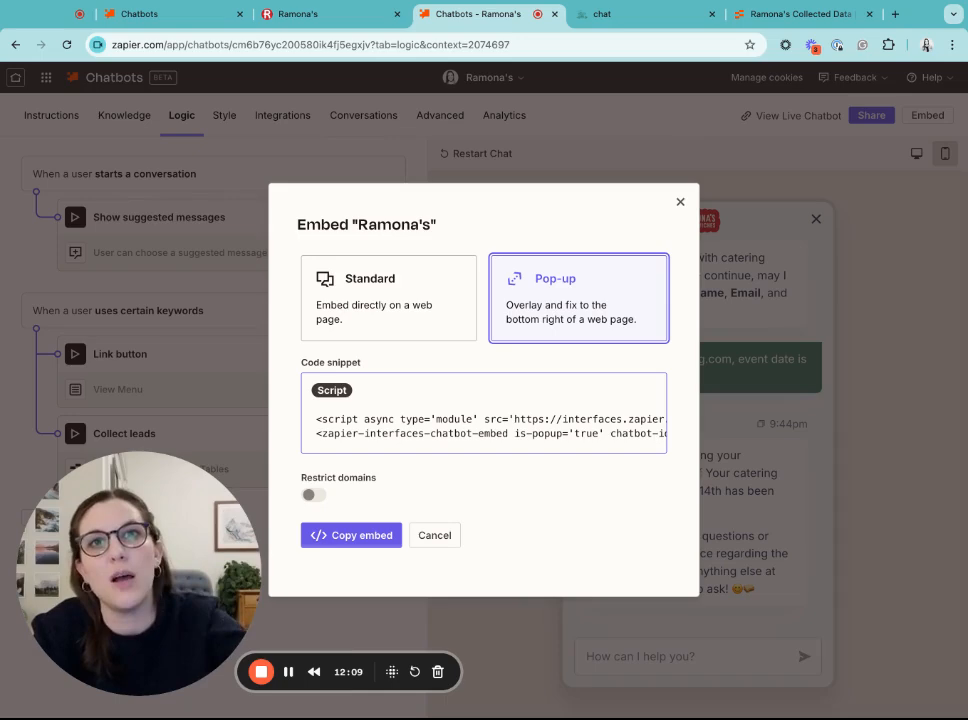
pyautogui.click(388, 298)
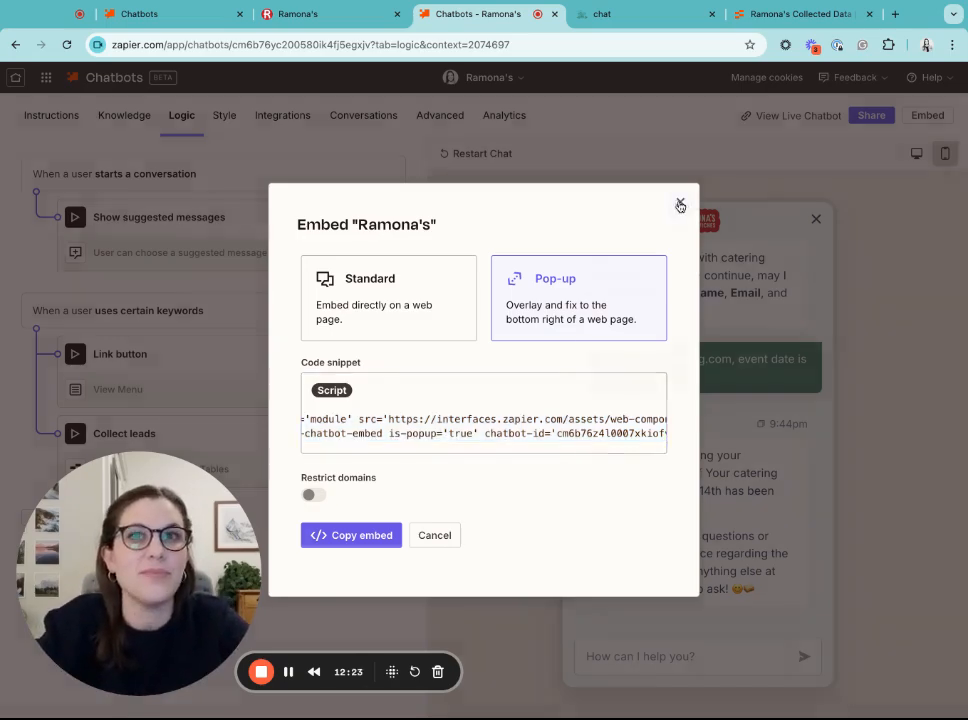
pyautogui.click(681, 205)
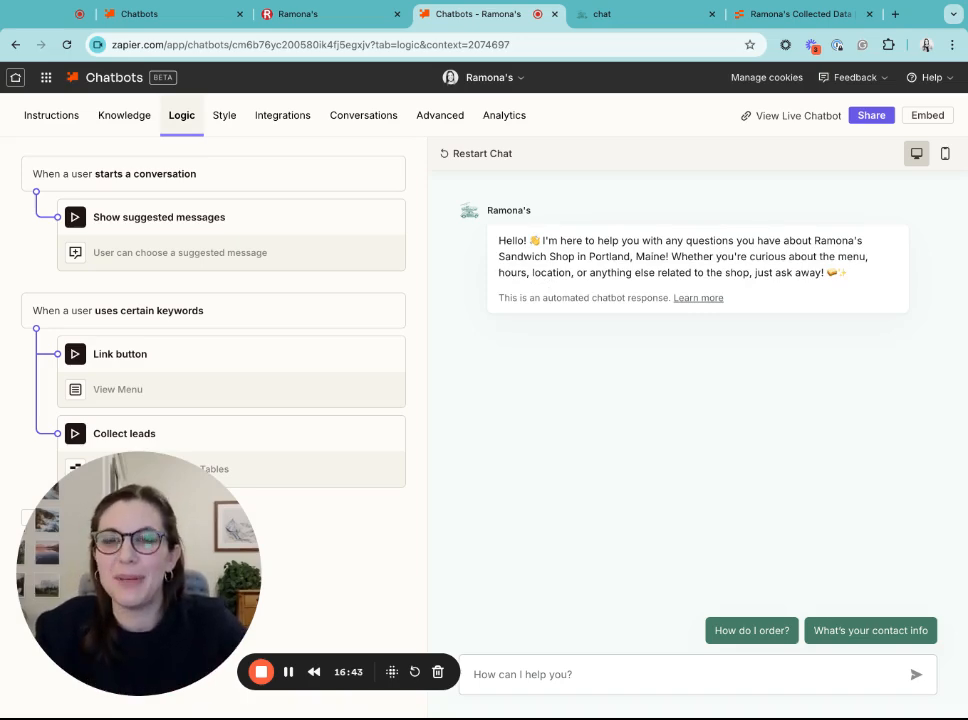
# Review the 'How do I order?' conversation and the analytics showing 1 conversation, 5 messages
pyautogui.click(363, 115)
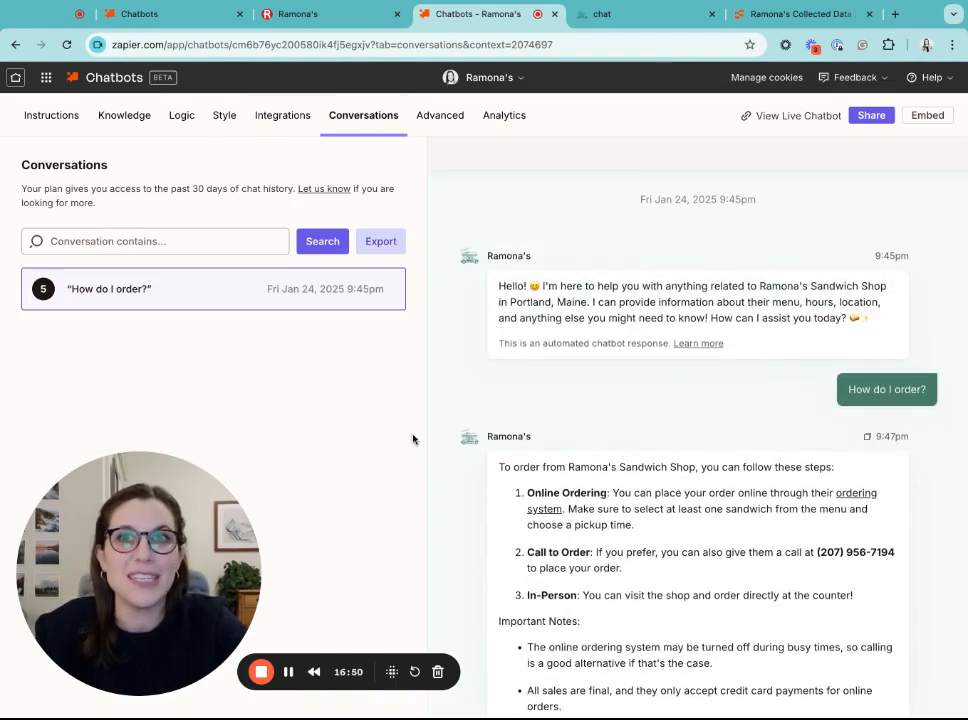
pyautogui.moveTo(390, 437)
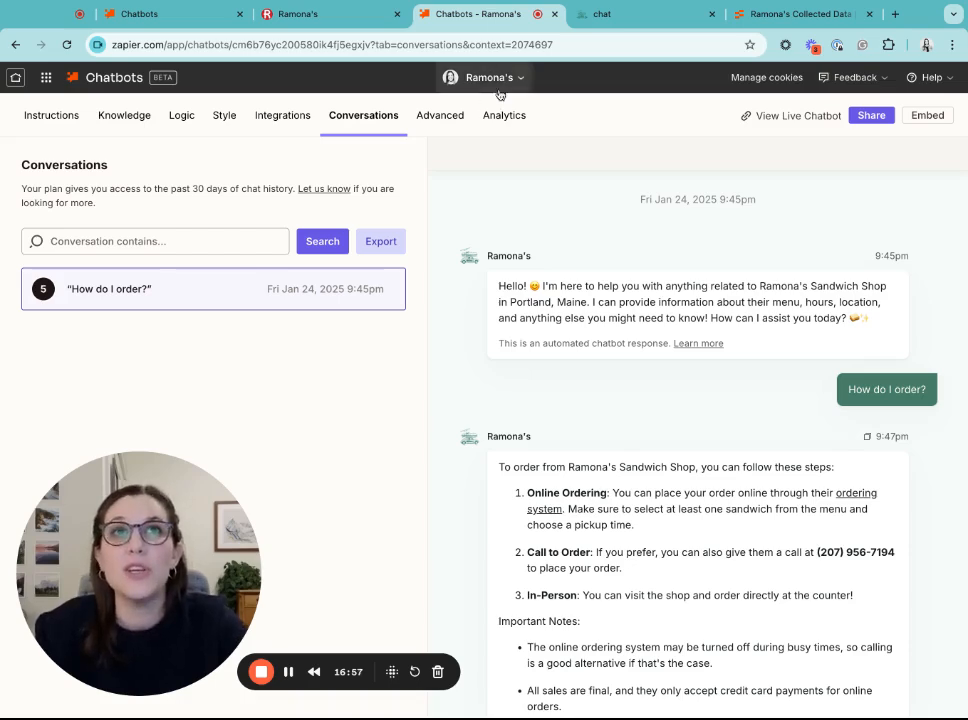
pyautogui.click(504, 115)
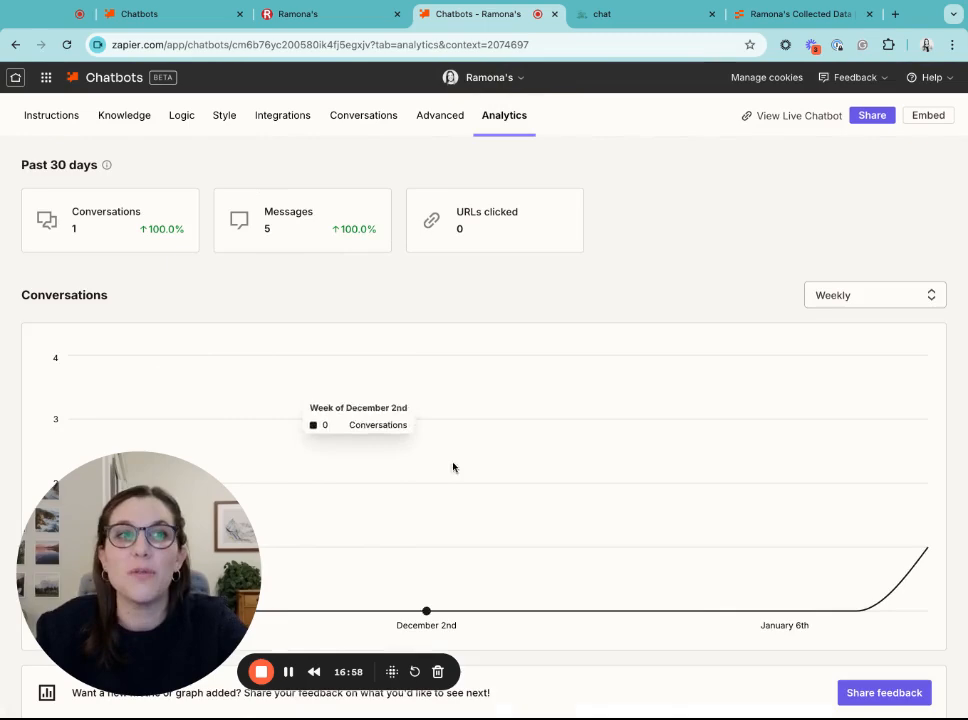
pyautogui.moveTo(681, 151)
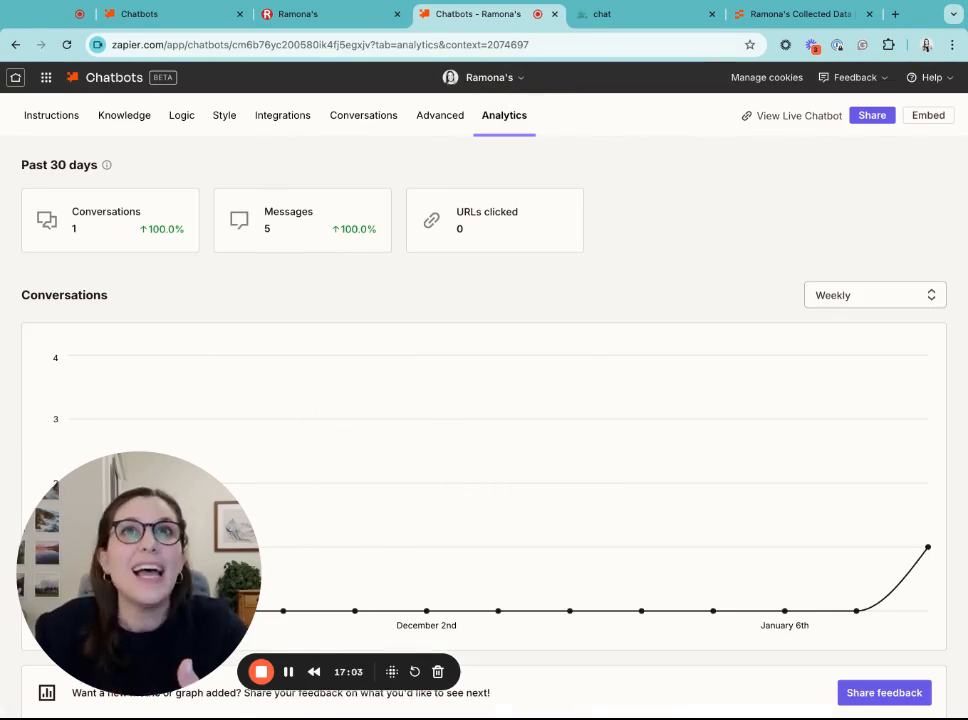
# Check Integrations, then add a Run Zap logic rule triggered at conversation end
pyautogui.click(282, 115)
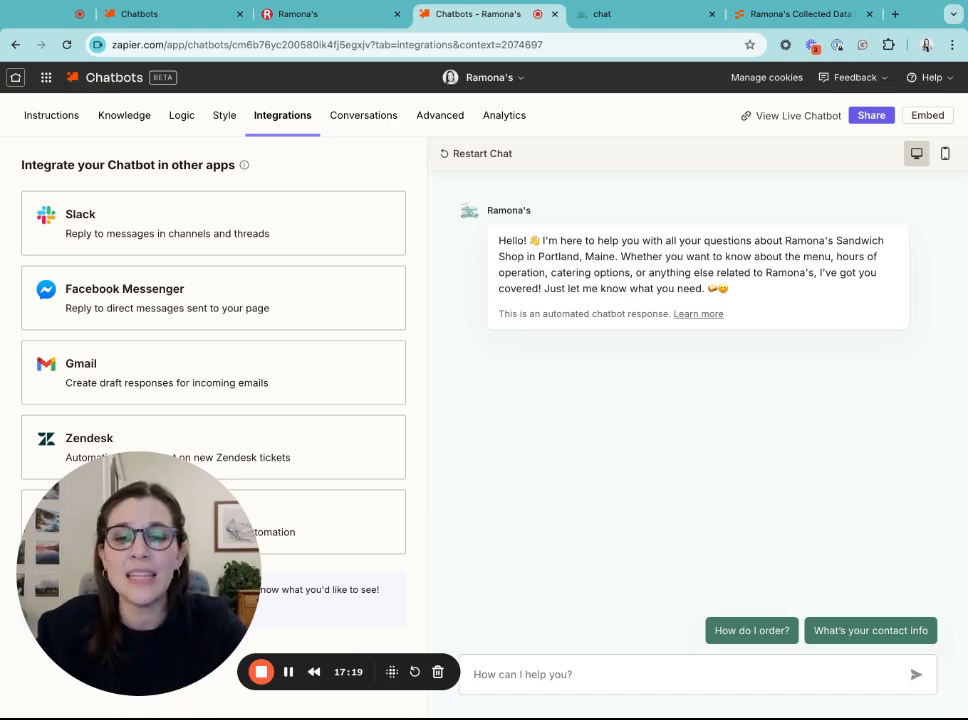
pyautogui.click(181, 115)
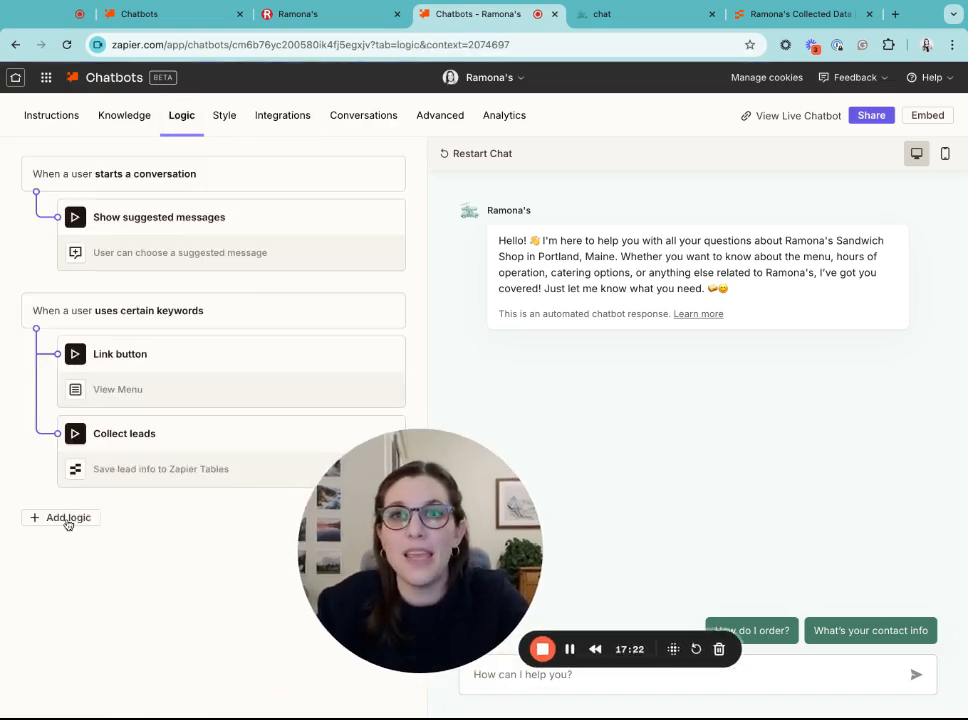
pyautogui.click(67, 517)
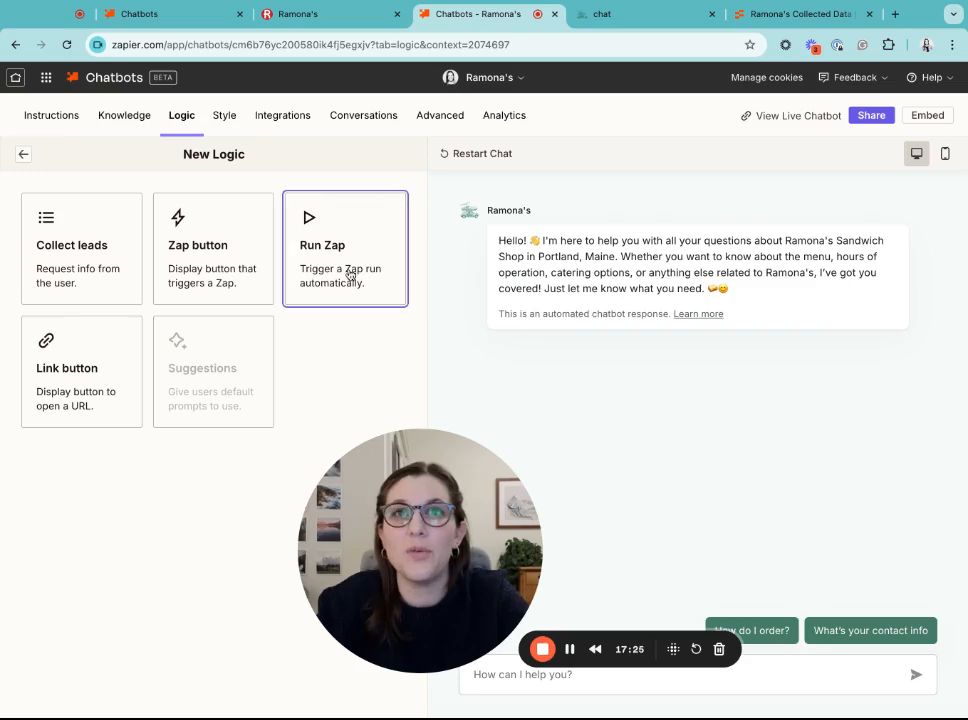
pyautogui.click(345, 245)
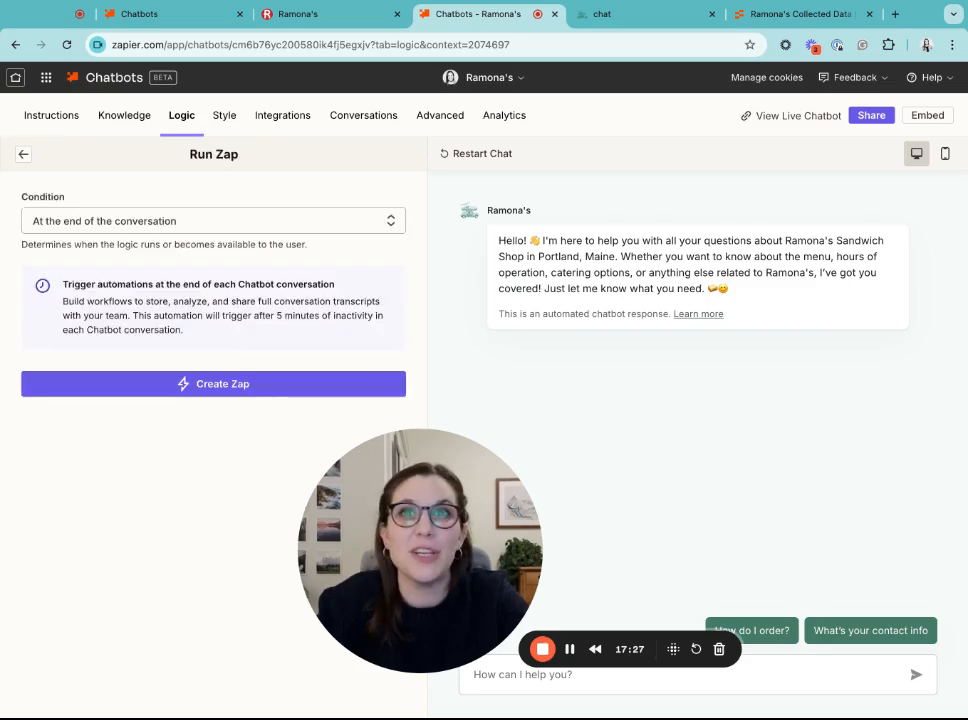